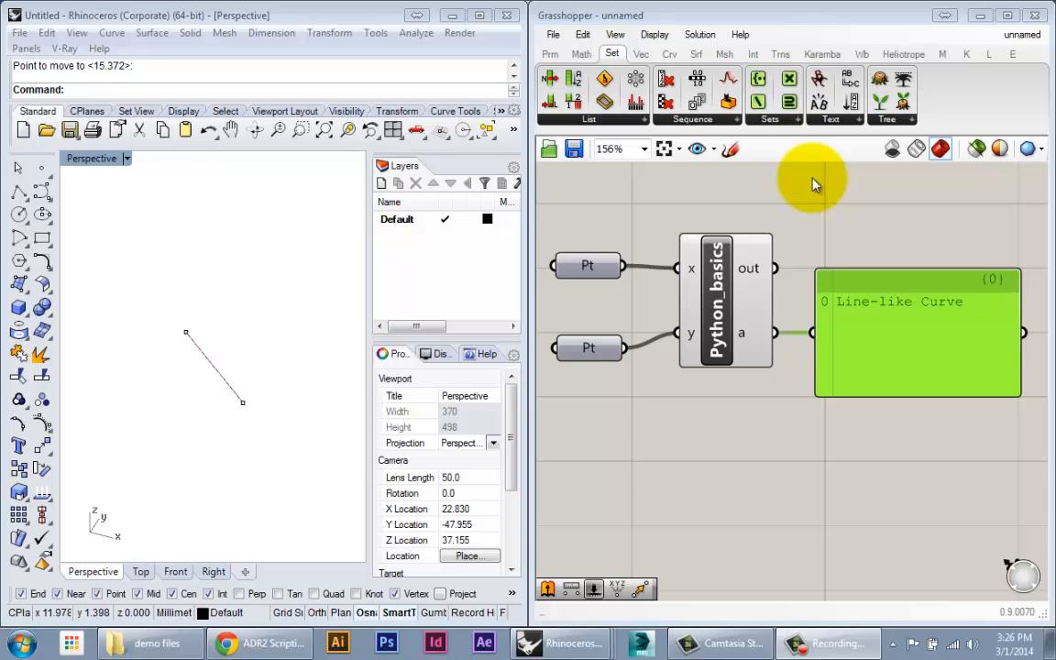
{"action": "mouse_move", "coordinate": [811, 358]}
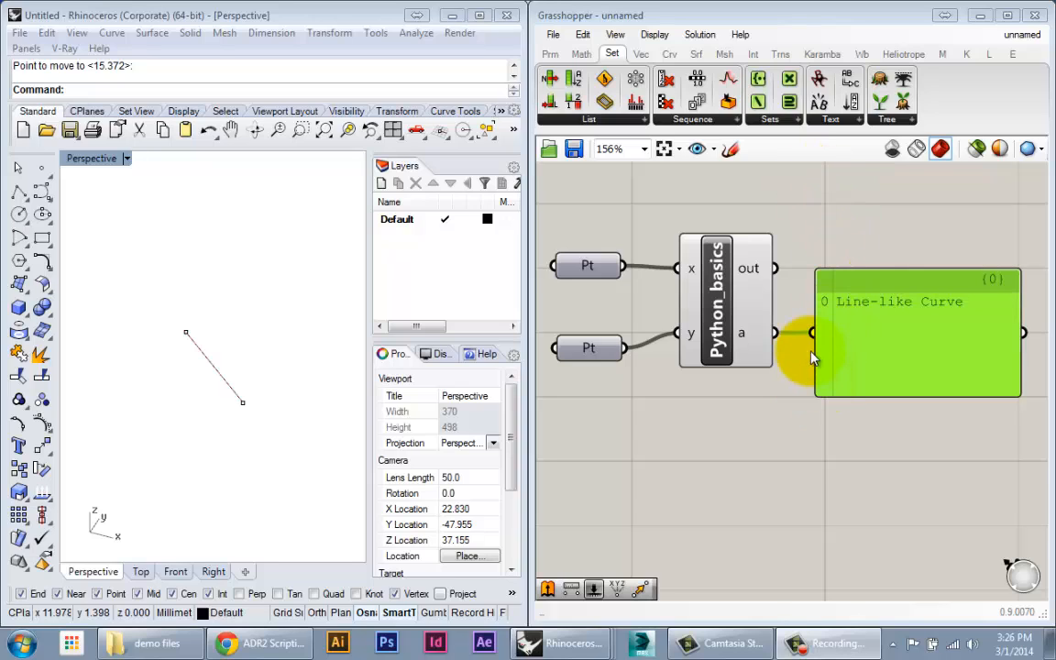
{"action": "mouse_move", "coordinate": [798, 463]}
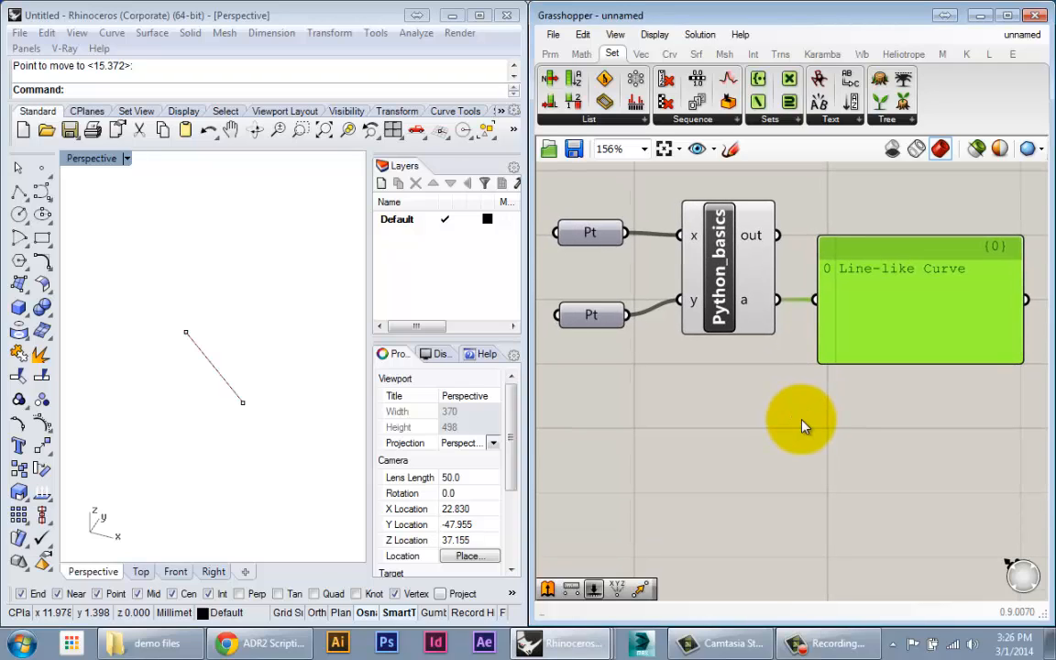
{"action": "mouse_move", "coordinate": [848, 503]}
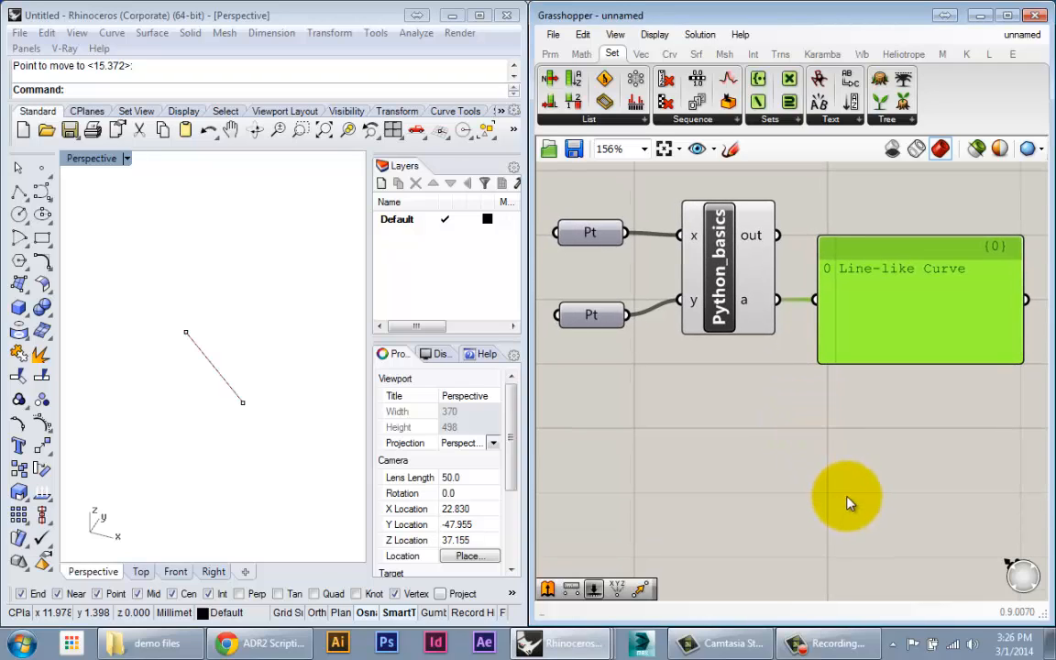
Zoom out the canvas so the second Pt parameter can sit well below the first.
{"action": "scroll", "scroll_direction": "down", "scroll_amount": 3}
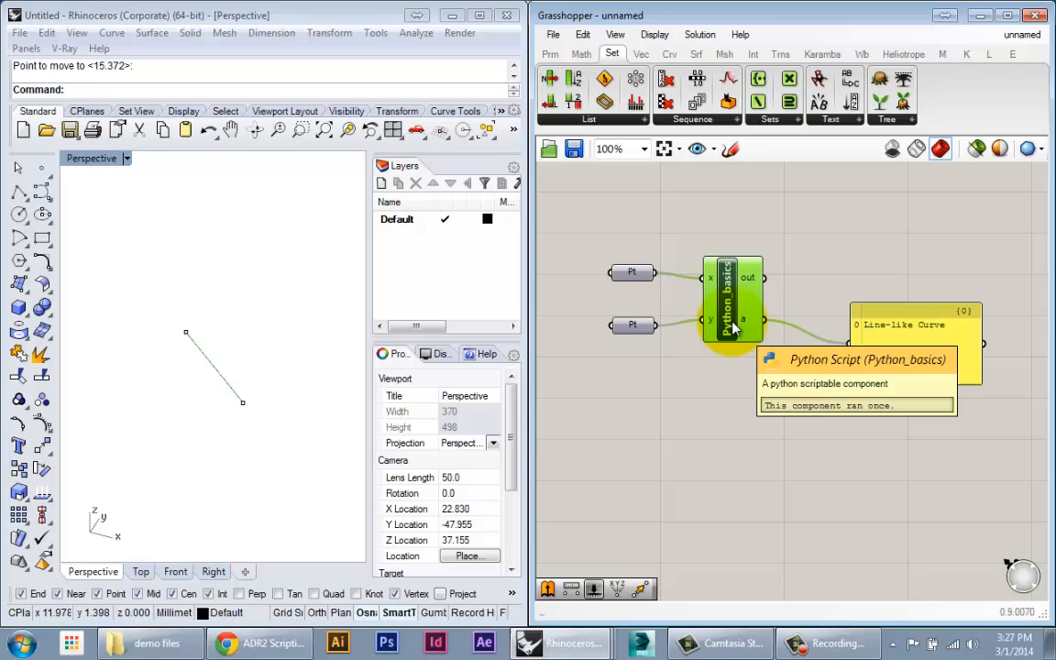
{"action": "mouse_move", "coordinate": [981, 488]}
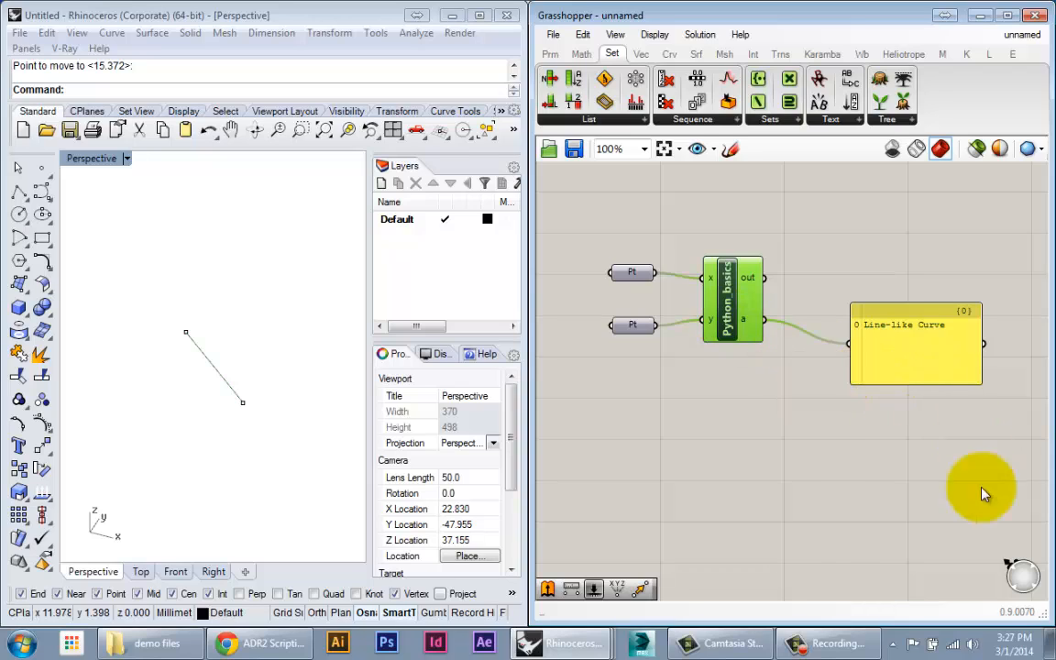
{"action": "mouse_move", "coordinate": [831, 523]}
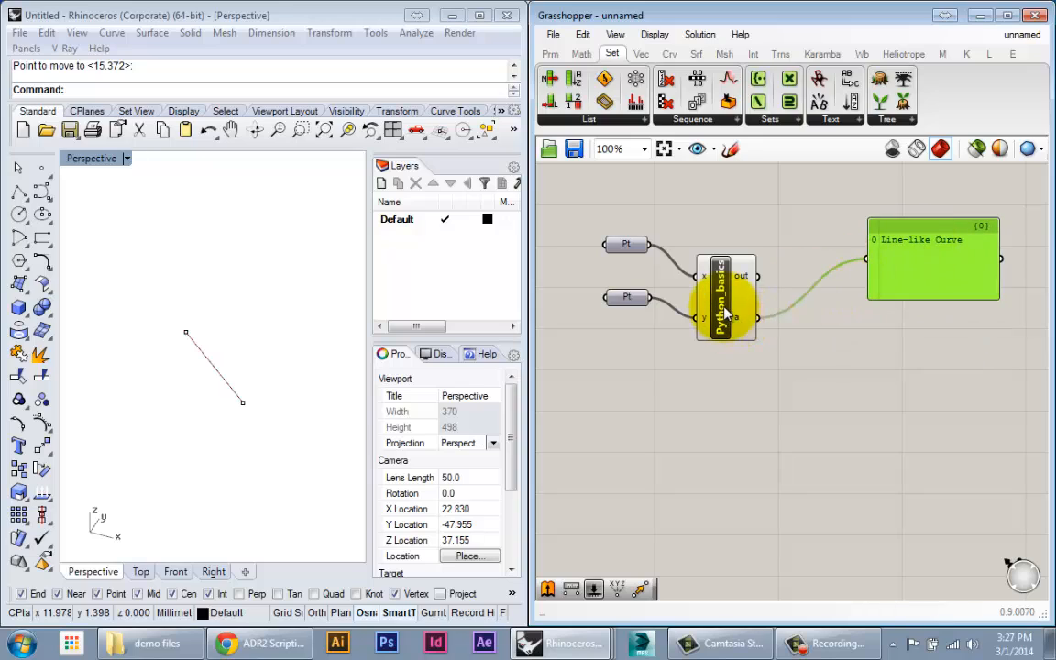
{"action": "mouse_move", "coordinate": [724, 293]}
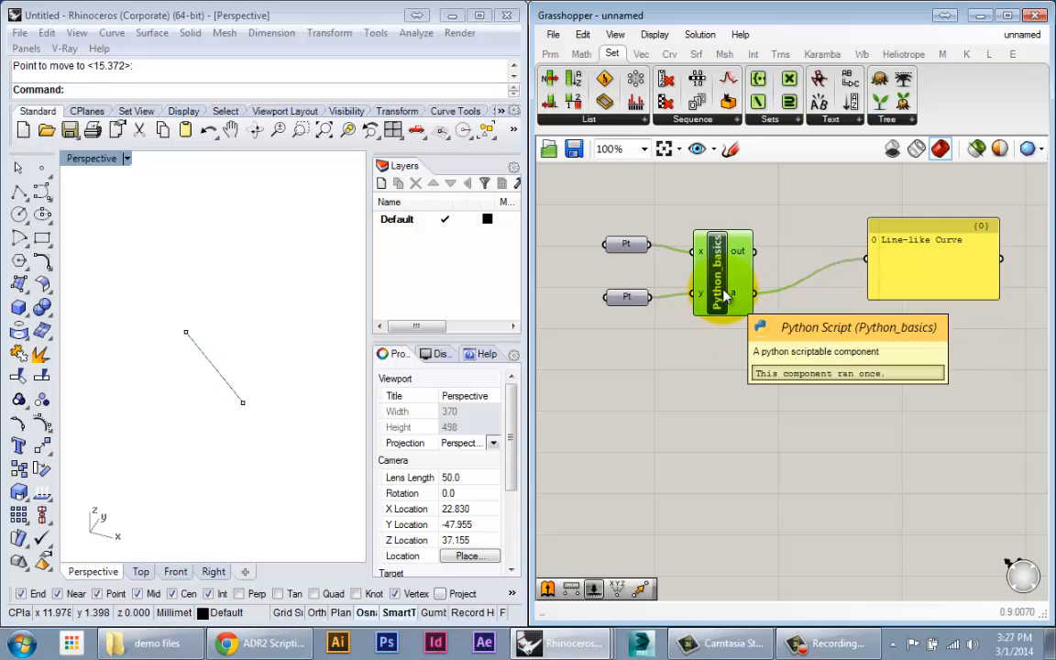
{"action": "mouse_move", "coordinate": [734, 293]}
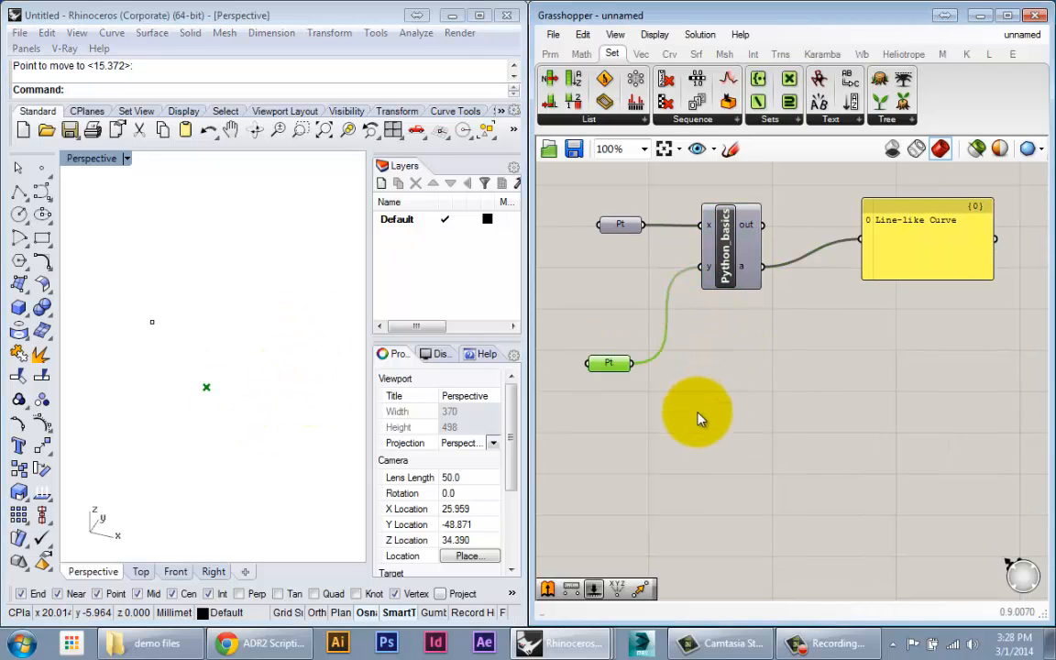
Wire the lower point into the Move component's G input.
{"action": "left_click_drag", "start_coordinate": [701, 418], "coordinate": [653, 422]}
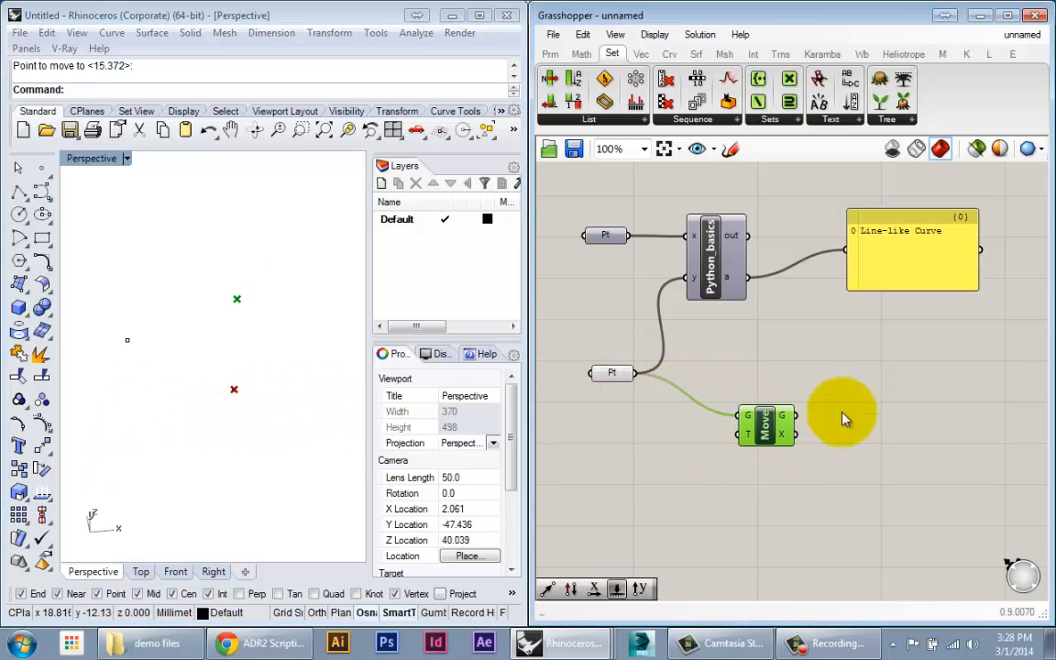
{"action": "mouse_move", "coordinate": [868, 459]}
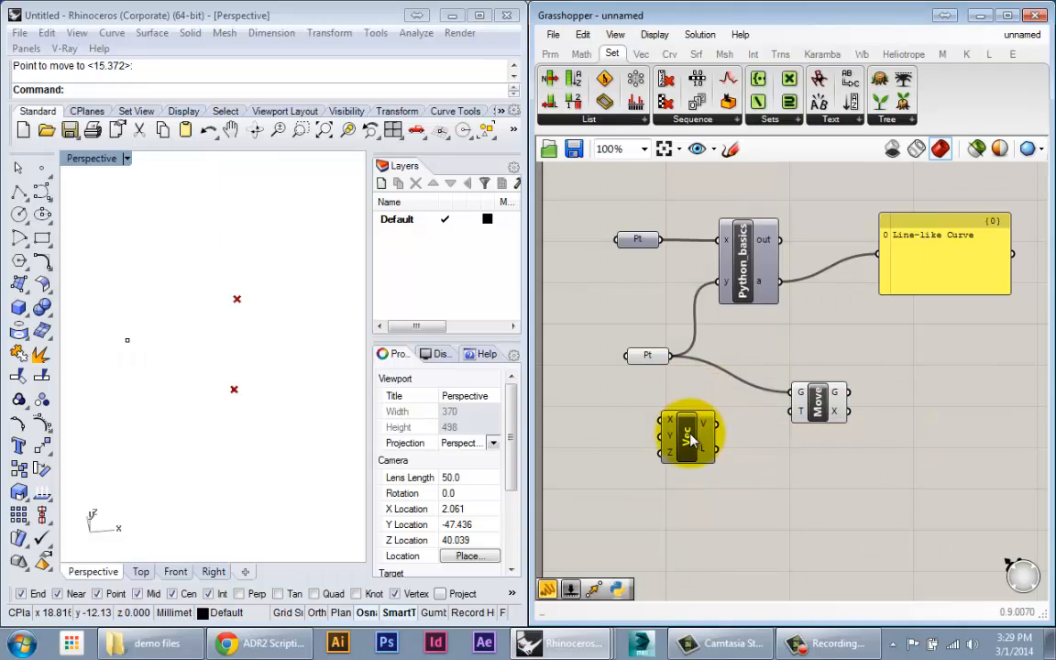
Place Vector XYZ beside Move and set its driving slider to 2.1.
{"action": "left_click_drag", "start_coordinate": [688, 436], "coordinate": [729, 422]}
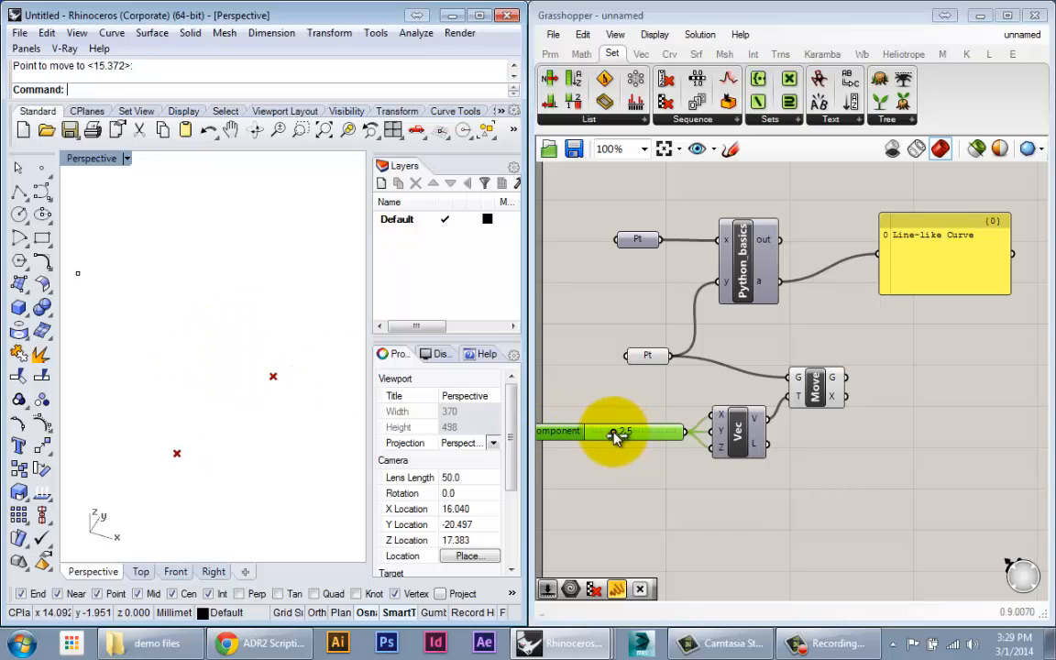
{"action": "left_click_drag", "start_coordinate": [614, 431], "coordinate": [619, 445]}
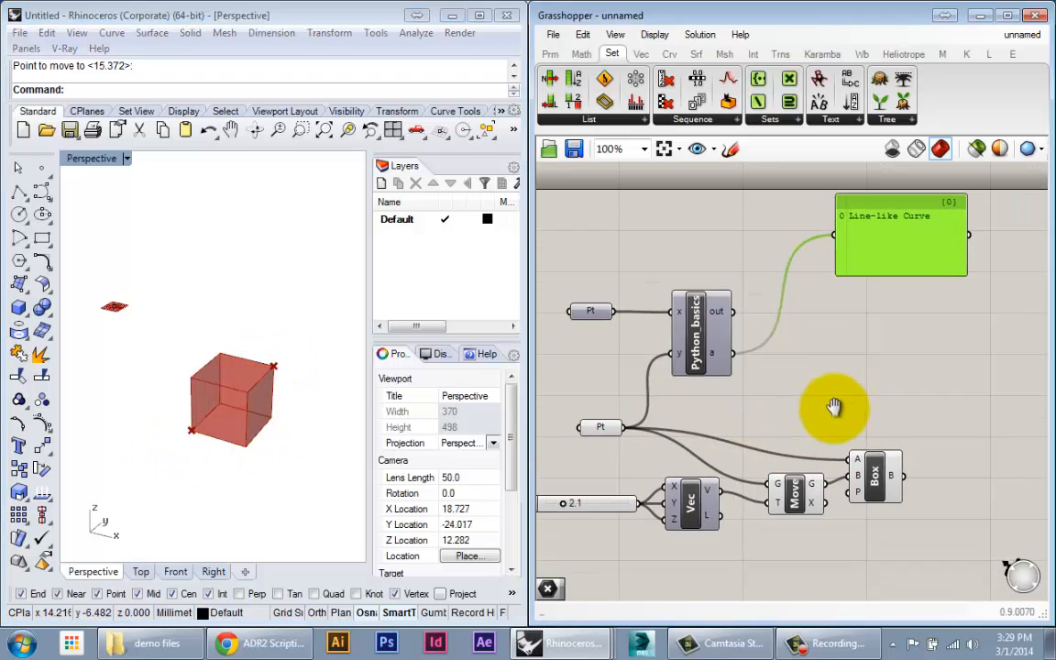
Add a Python component from Math > Script, rename its input to startPoint, and open its code.
{"action": "scroll", "scroll_direction": "down", "scroll_amount": 3}
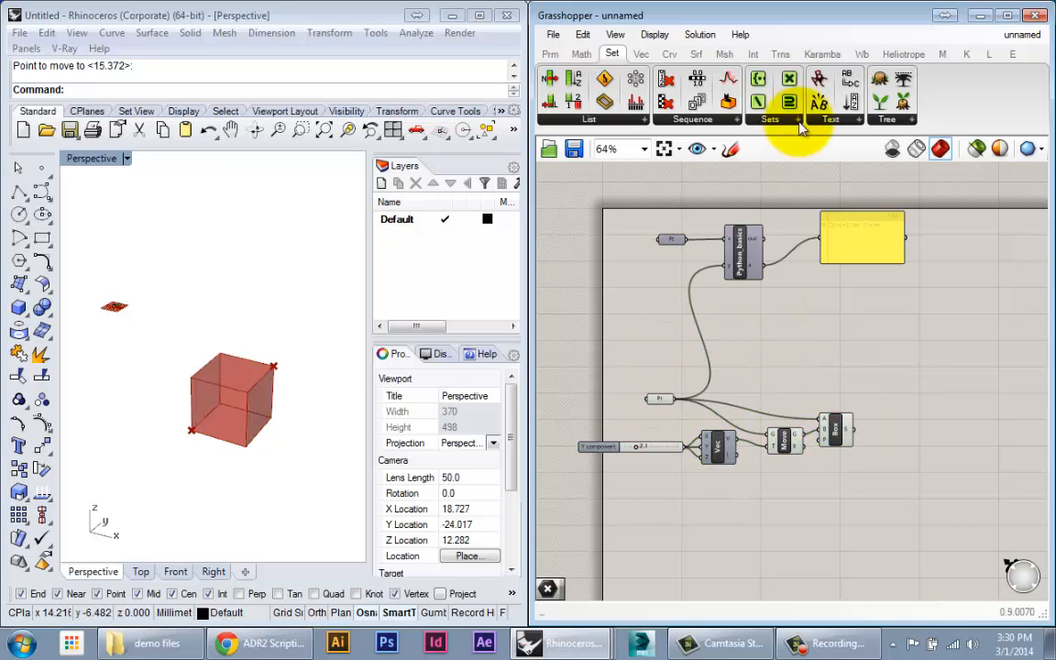
{"action": "left_click", "coordinate": [581, 53]}
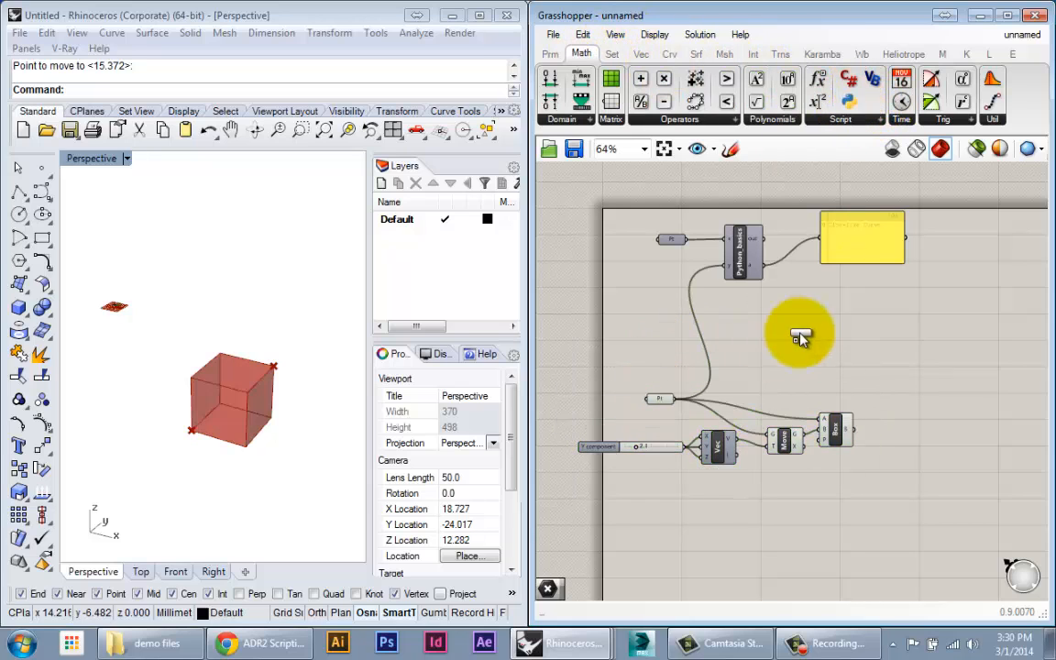
{"action": "scroll", "scroll_direction": "up", "scroll_amount": 3}
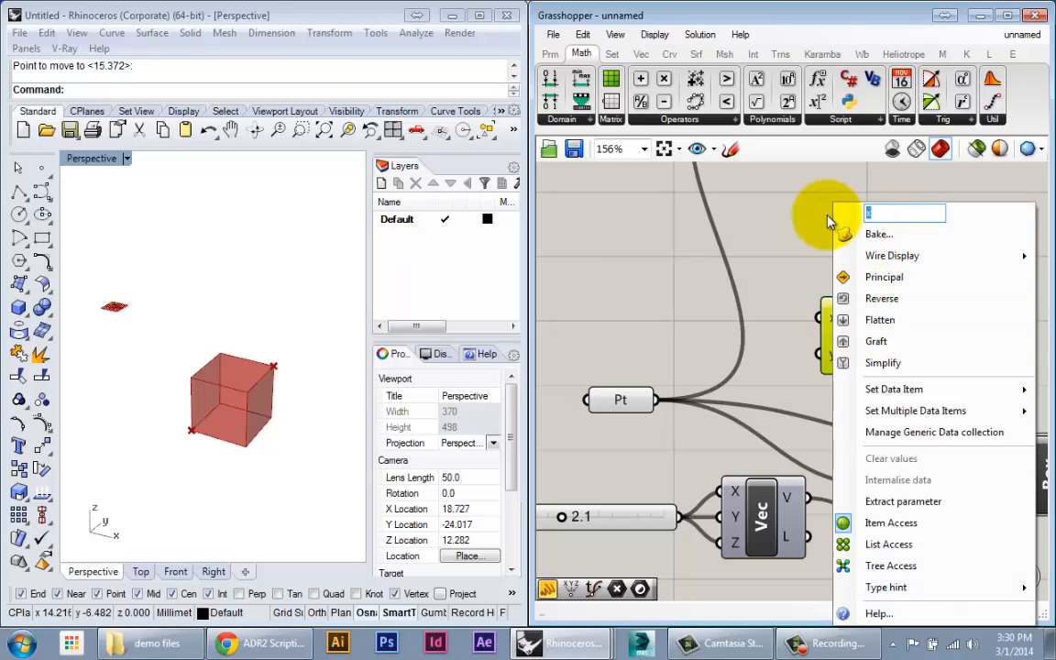
{"action": "type", "text": "startP"}
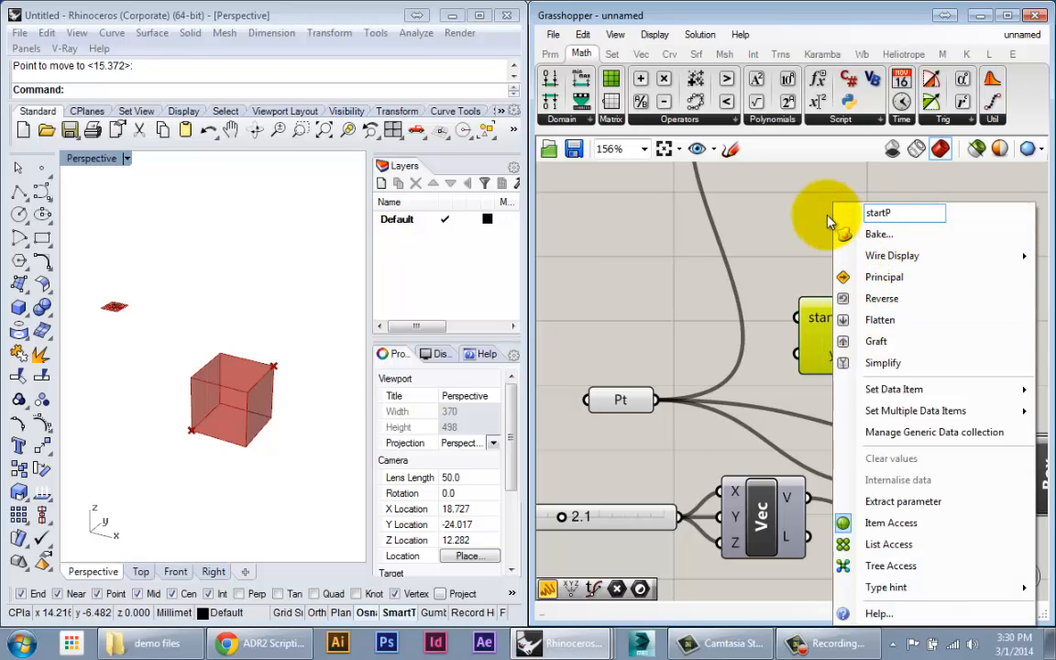
{"action": "type", "text": "oint"}
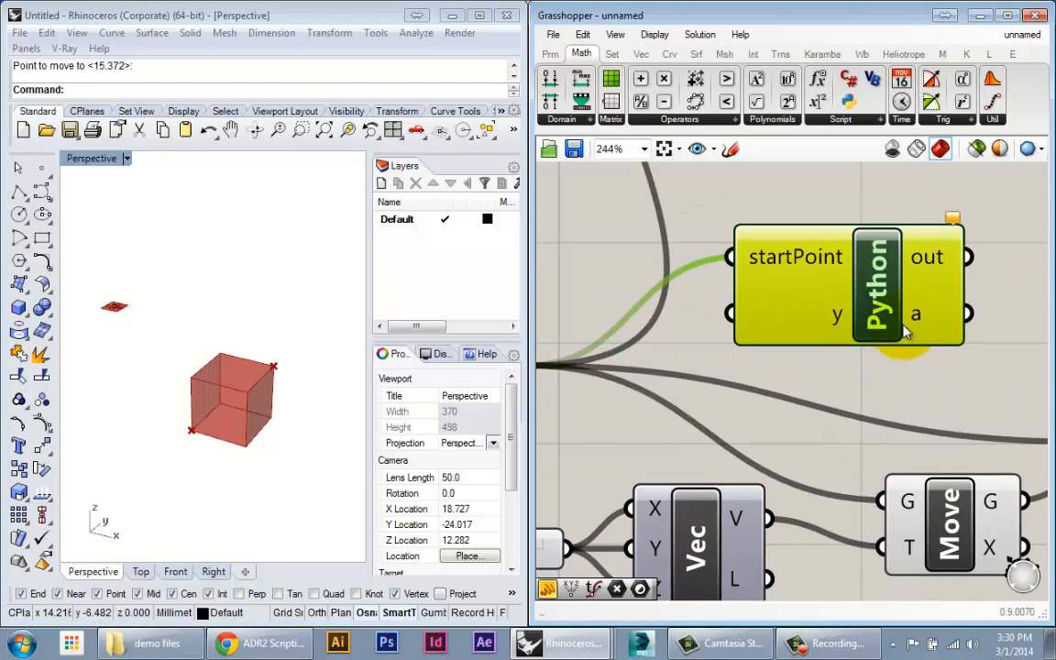
{"action": "double_click", "coordinate": [876, 284]}
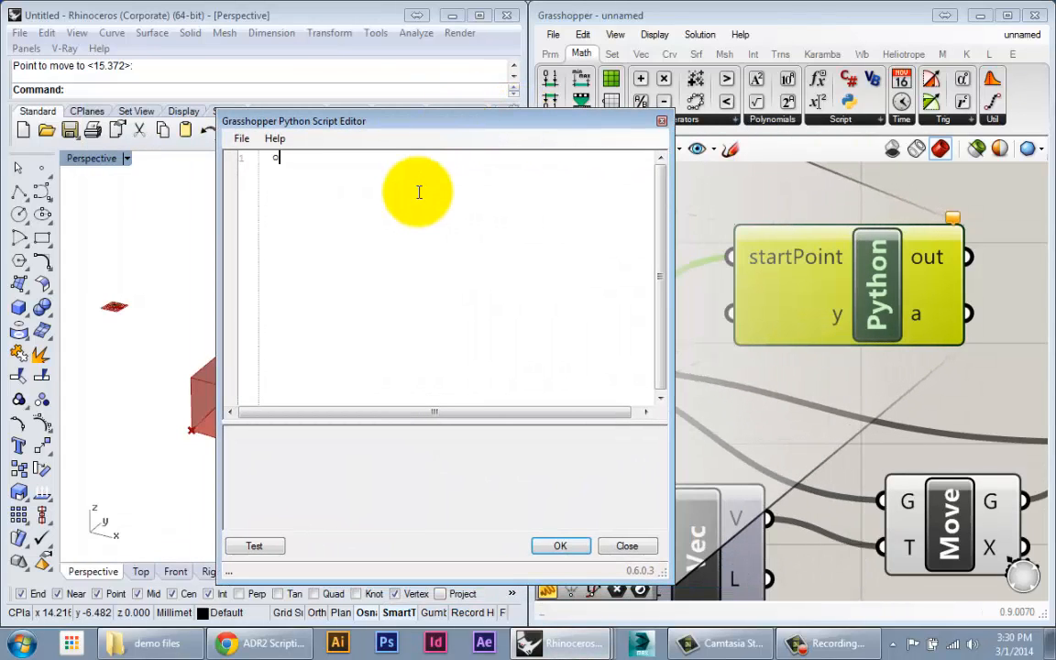
Import rhinoscriptsyntax and set firstPoint = rs.coerce3dpoint(startPoint).
{"action": "type", "text": "import rhinoscriptsyntax as rs"}
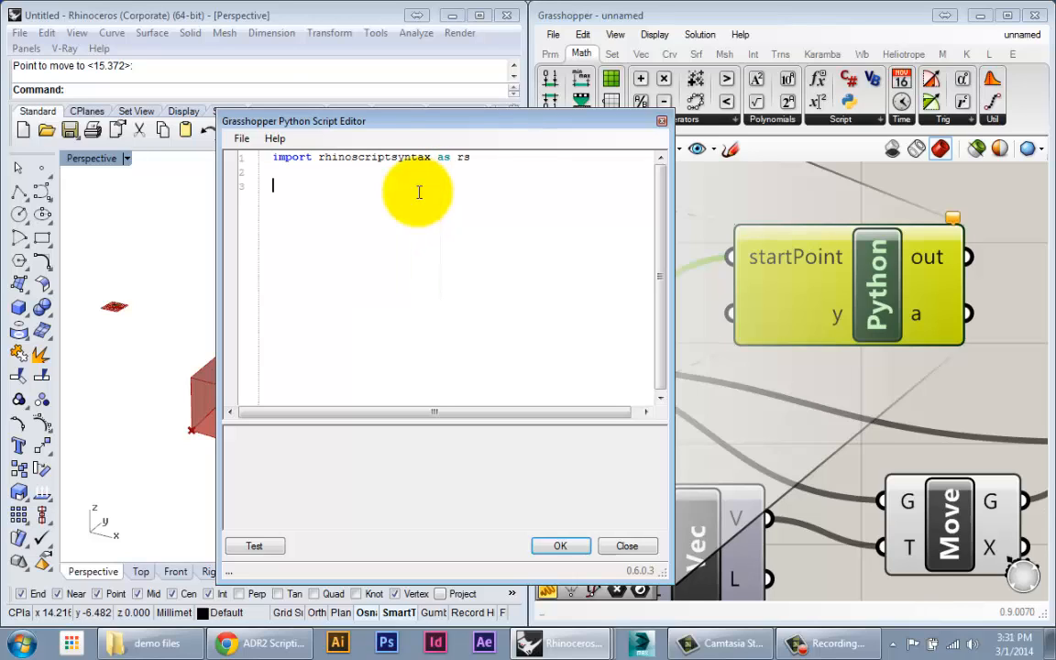
{"action": "type", "text": "f"}
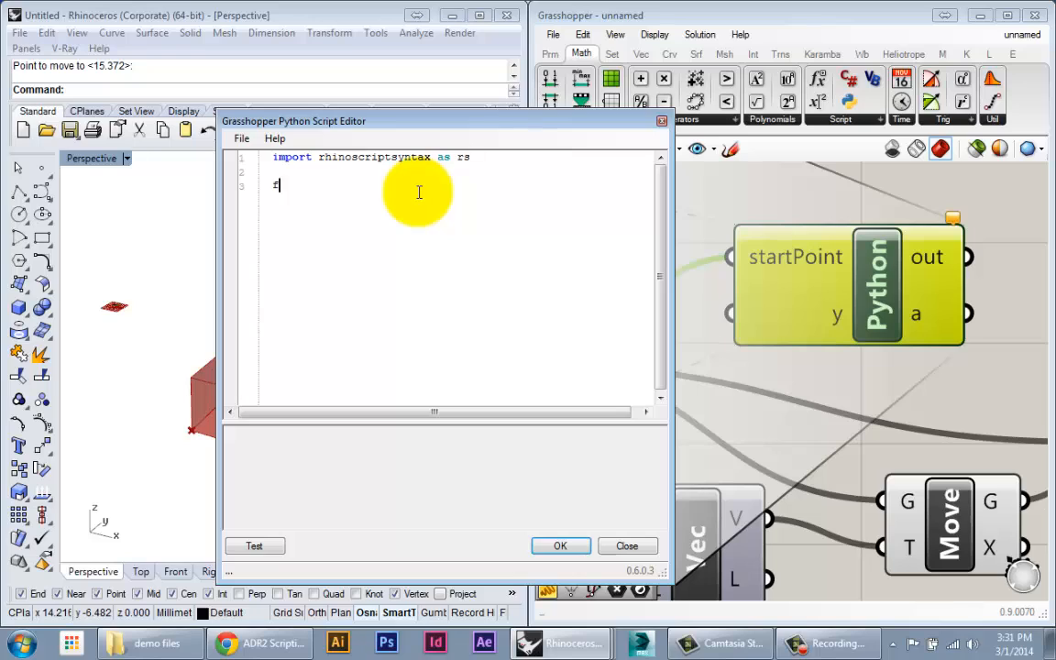
{"action": "type", "text": "firstPoint"}
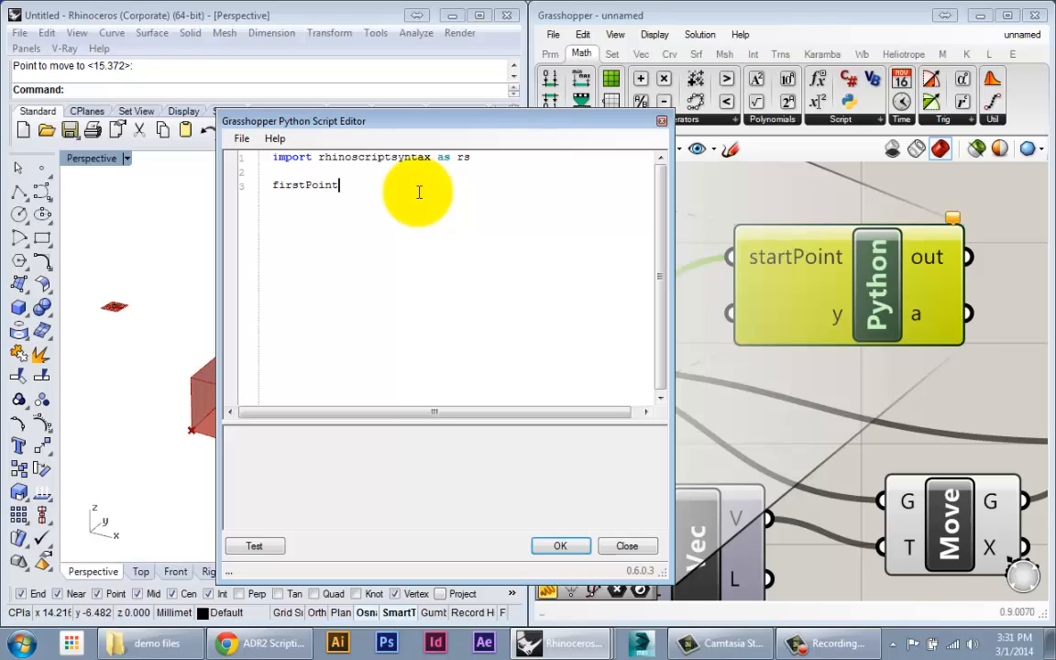
{"action": "type", "text": "= rs."}
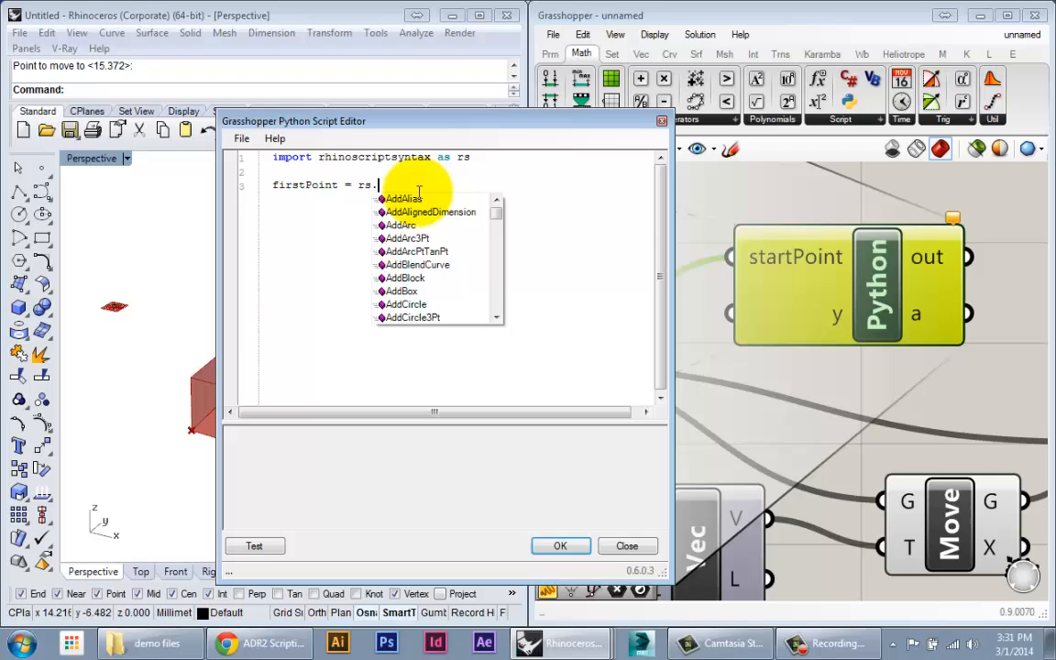
{"action": "type", "text": "coerce3dpoint("}
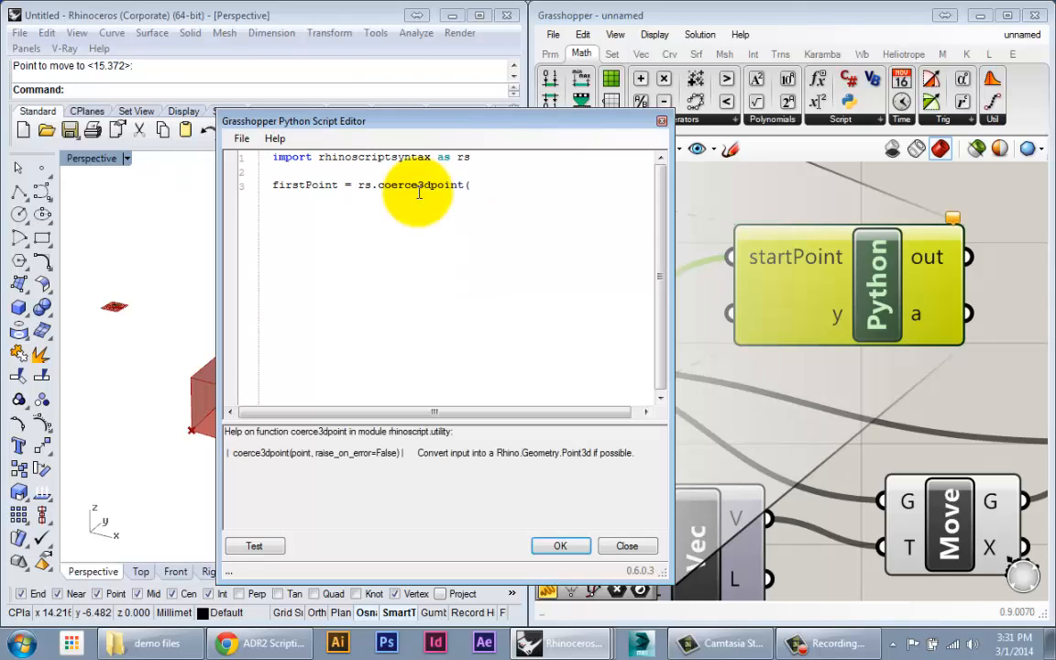
{"action": "type", "text": "startPoint)"}
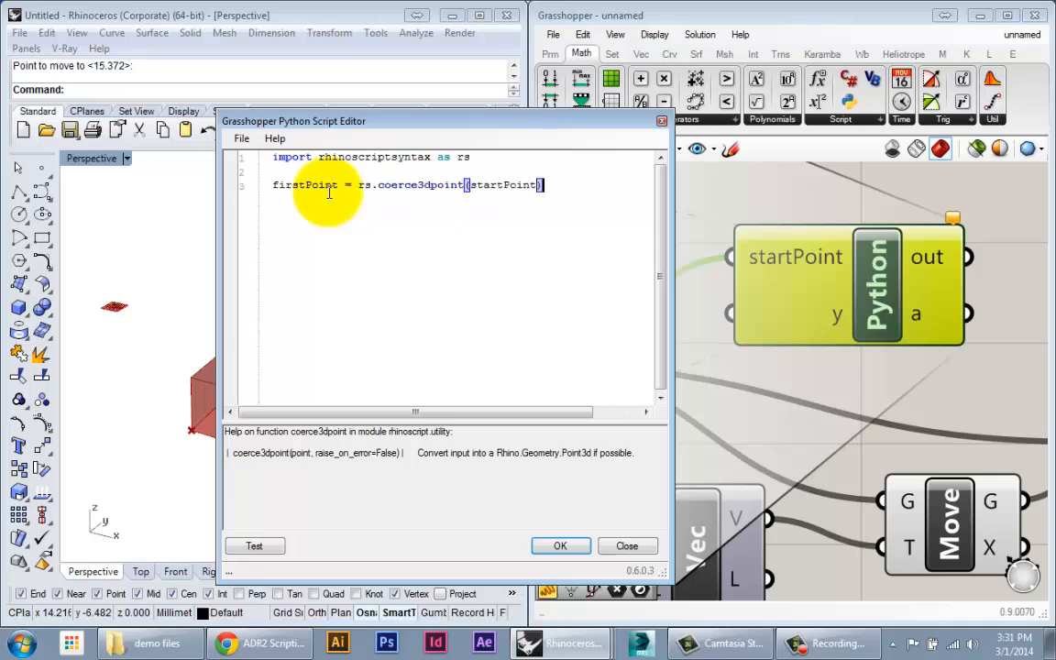
{"action": "double_click", "coordinate": [306, 184]}
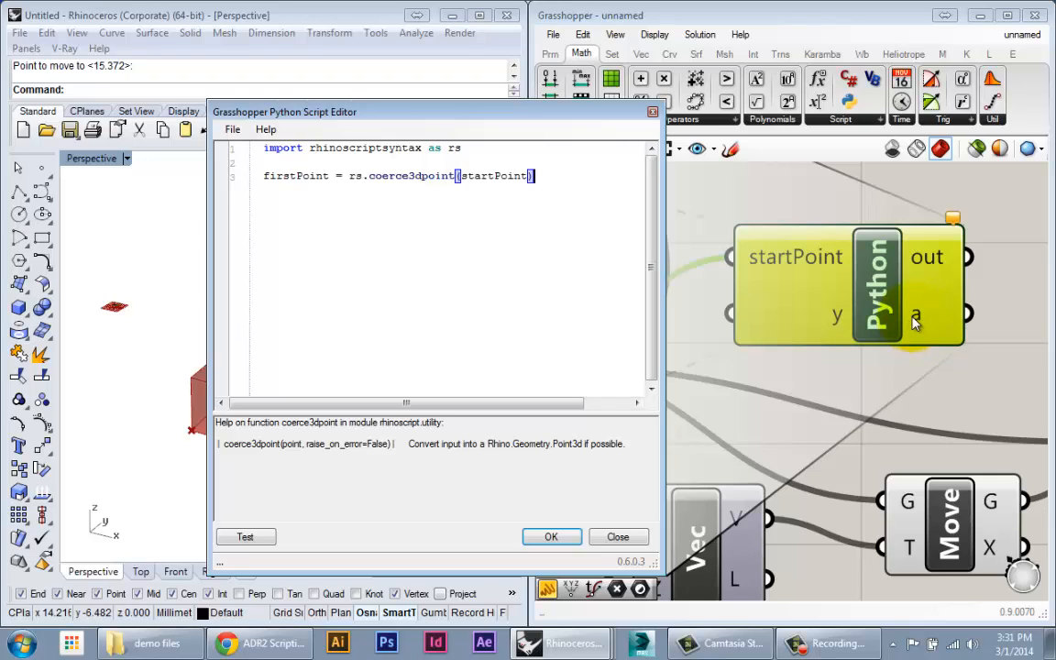
{"action": "mouse_move", "coordinate": [193, 435]}
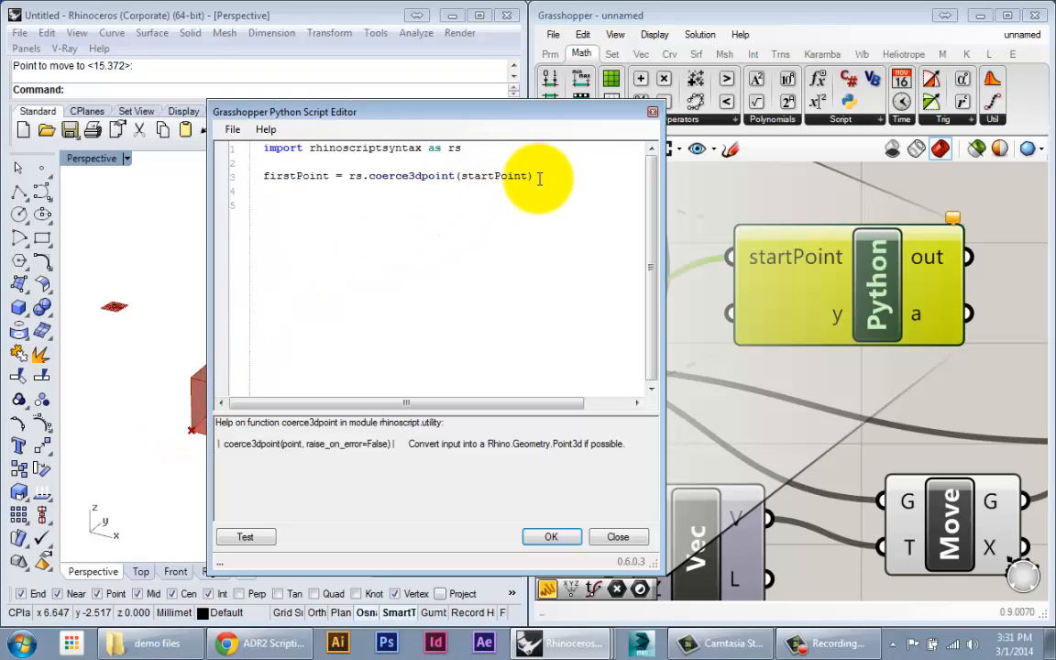
Add 'a = []' and 'a.append(firstPoint)' to the script.
{"action": "type", "text": "a"}
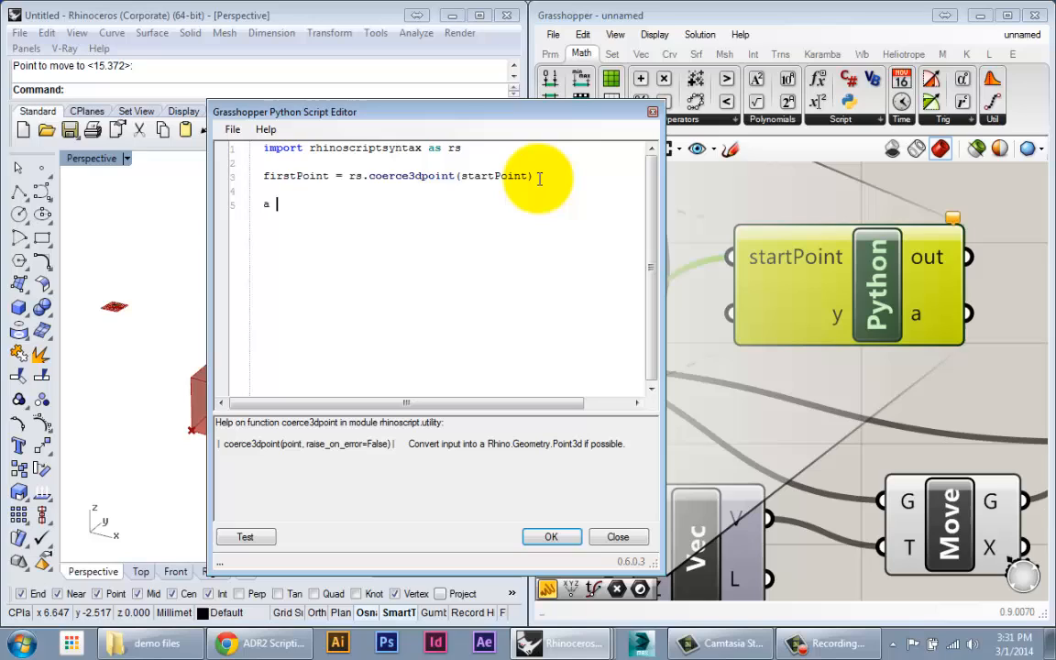
{"action": "type", "text": "= []"}
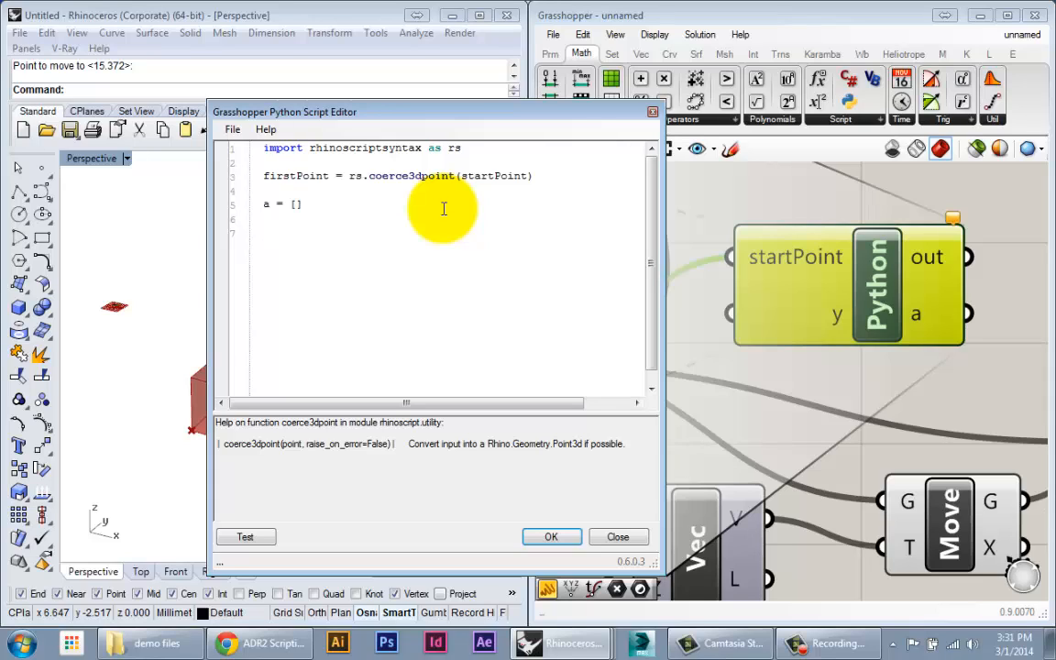
{"action": "type", "text": "a."}
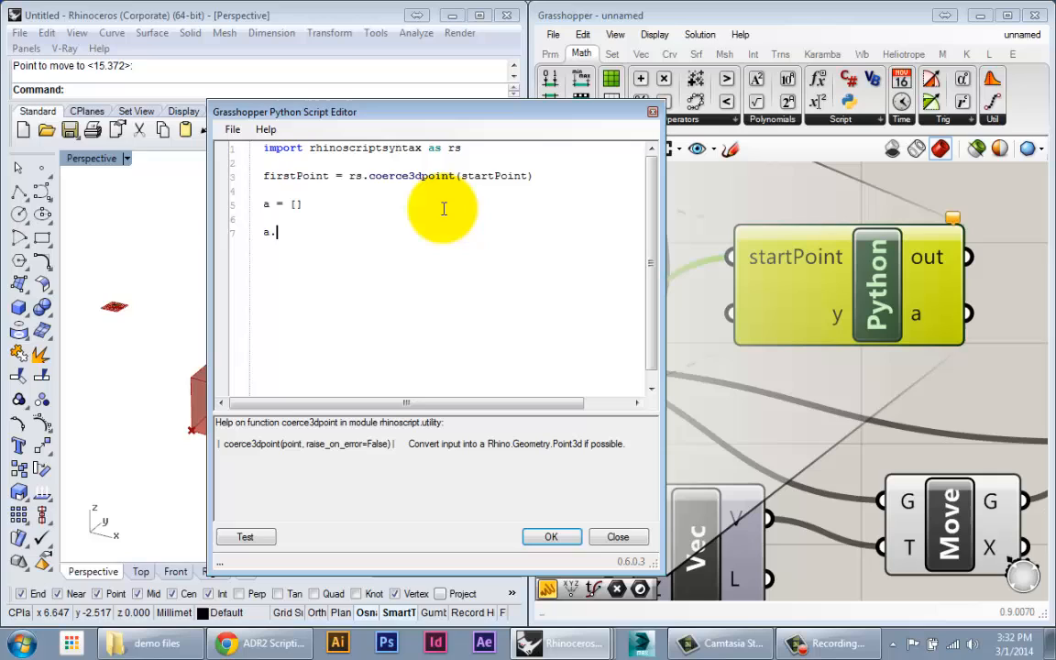
{"action": "type", "text": "append(first"}
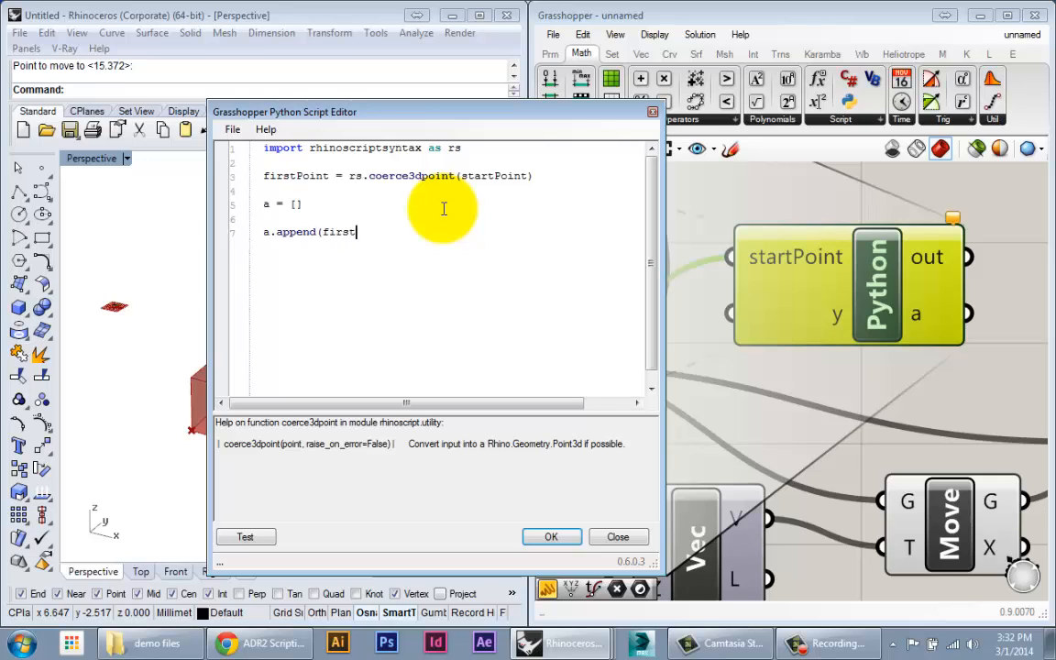
{"action": "type", "text": "Point)"}
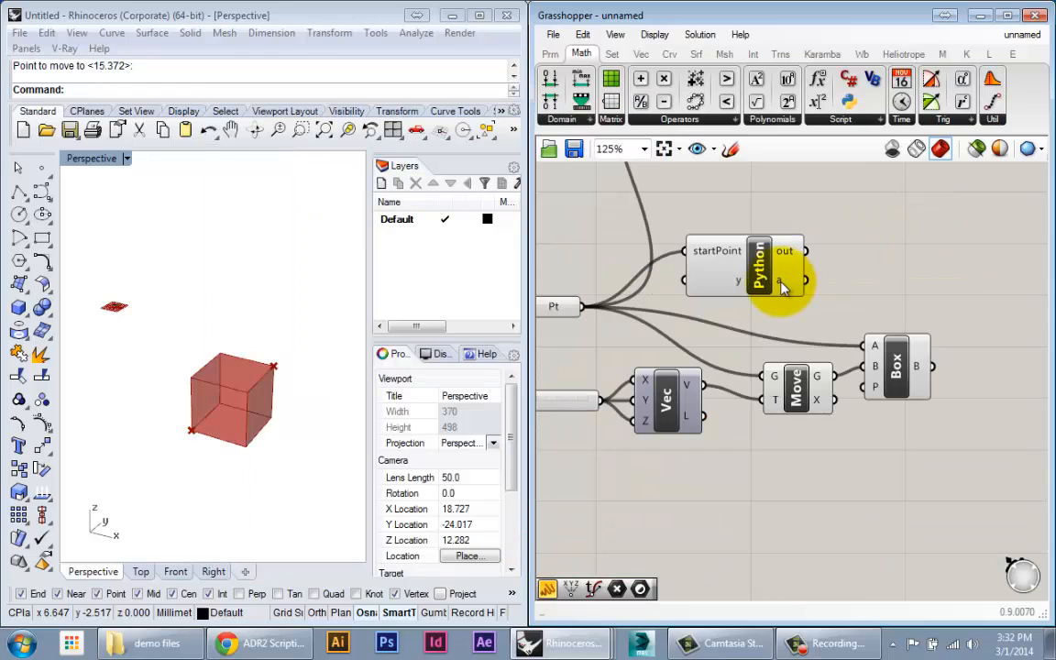
{"action": "mouse_move", "coordinate": [907, 280]}
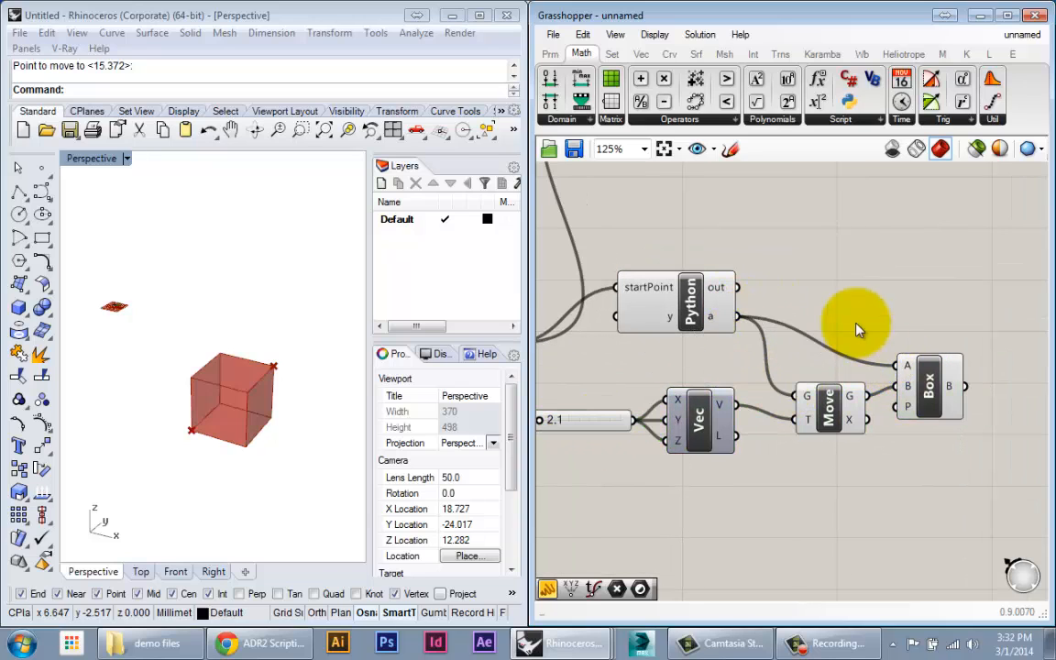
Zoom out, reposition the Python component, and reopen its script editor.
{"action": "scroll", "scroll_direction": "down", "scroll_amount": 3}
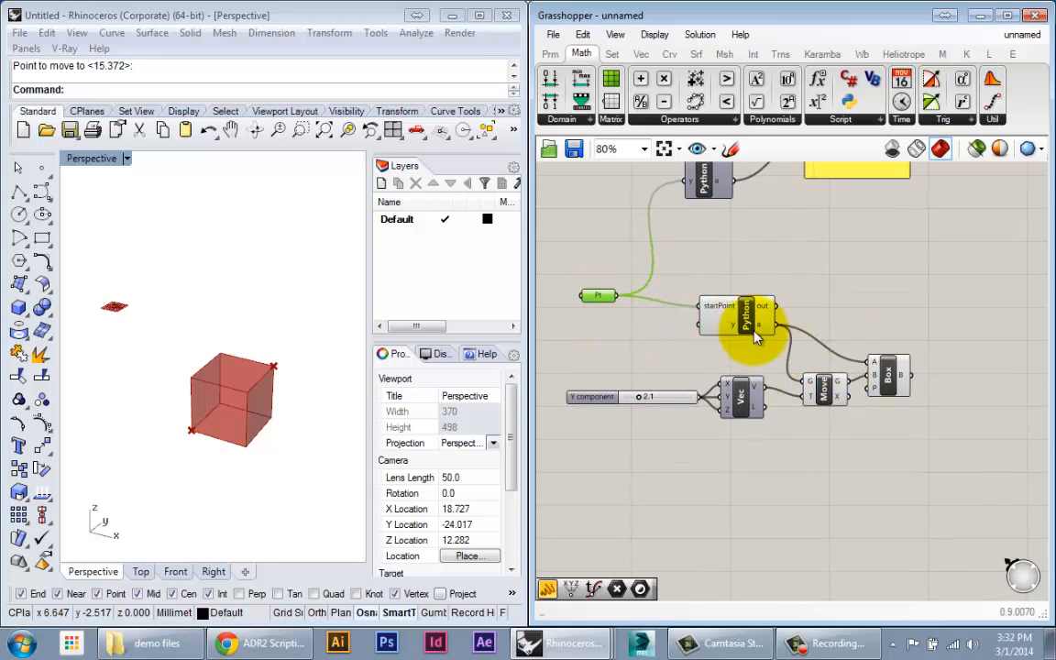
{"action": "left_click_drag", "start_coordinate": [742, 321], "coordinate": [719, 332]}
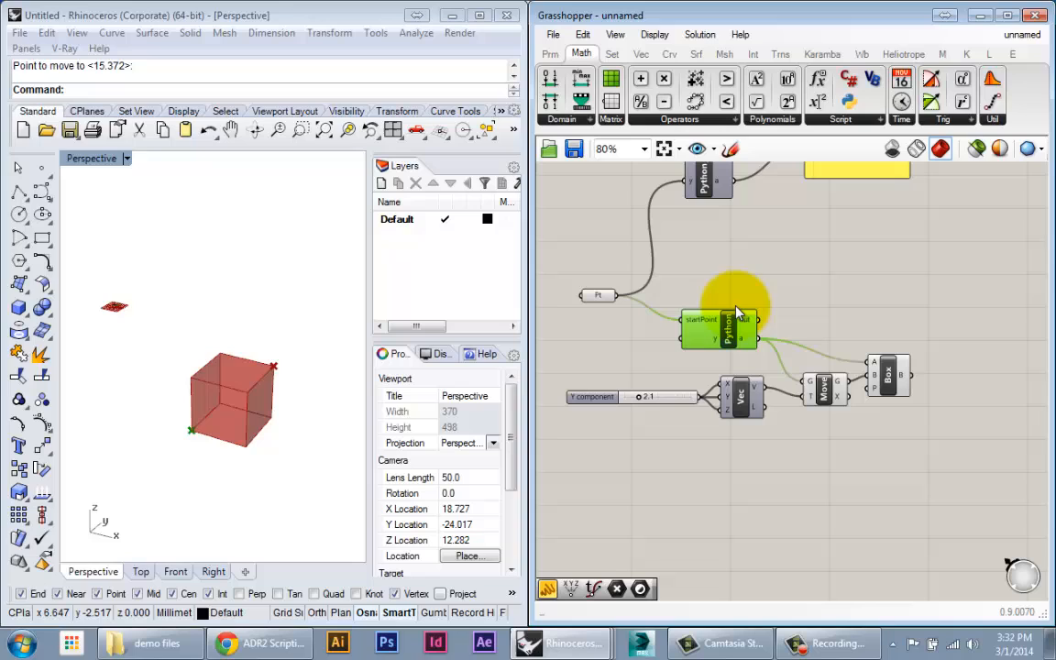
{"action": "double_click", "coordinate": [718, 330]}
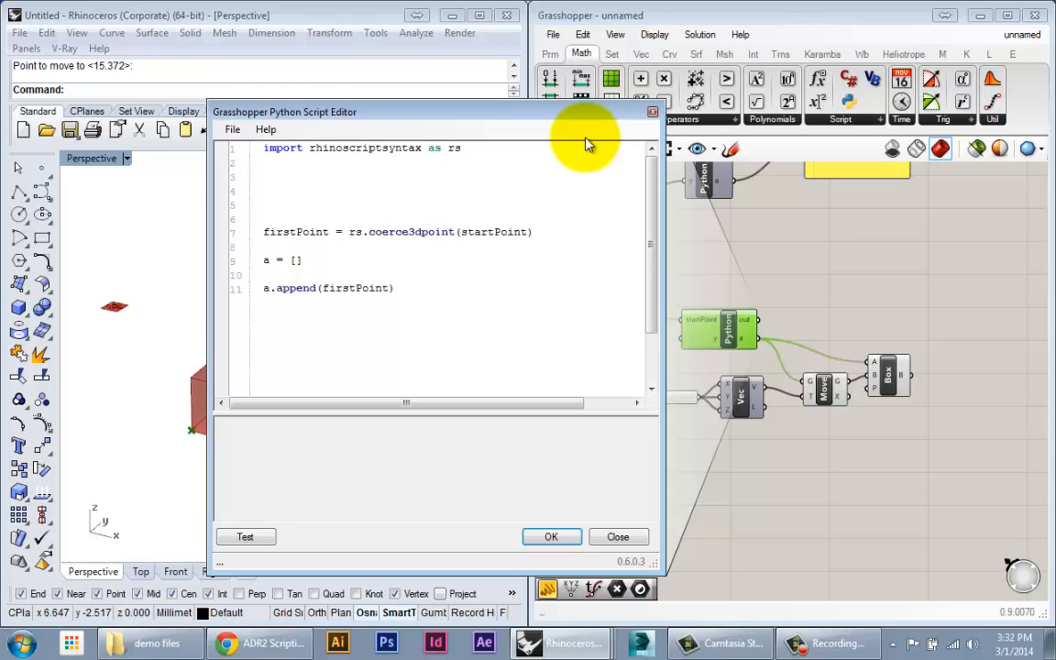
Define boxMaker(firstPoint) with a.append(firstPoint) indented inside it.
{"action": "type", "text": "def"}
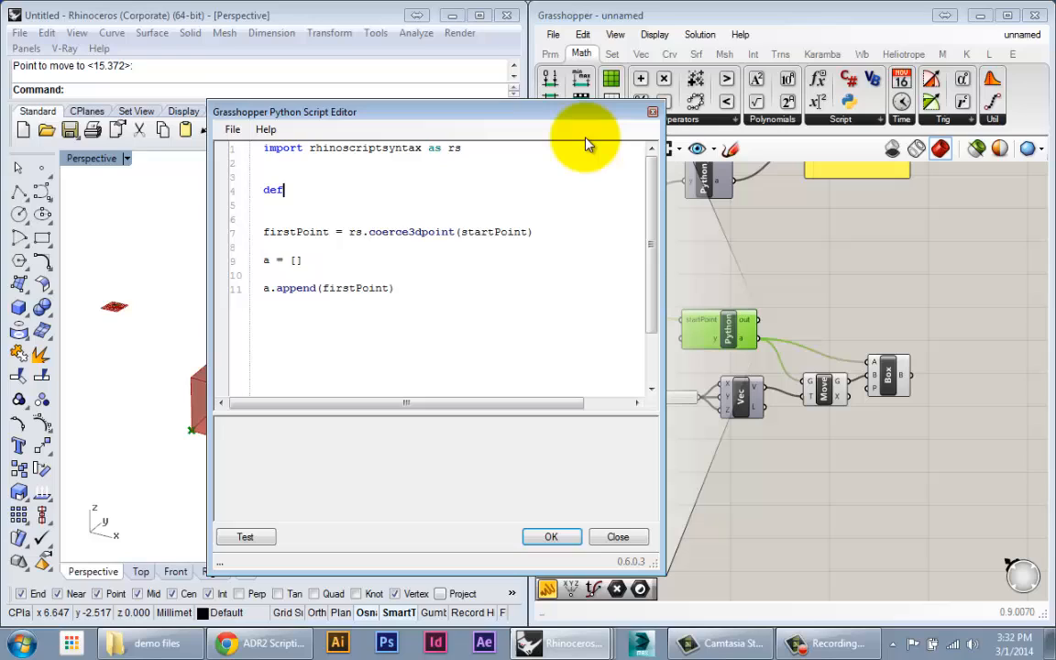
{"action": "type", "text": "box"}
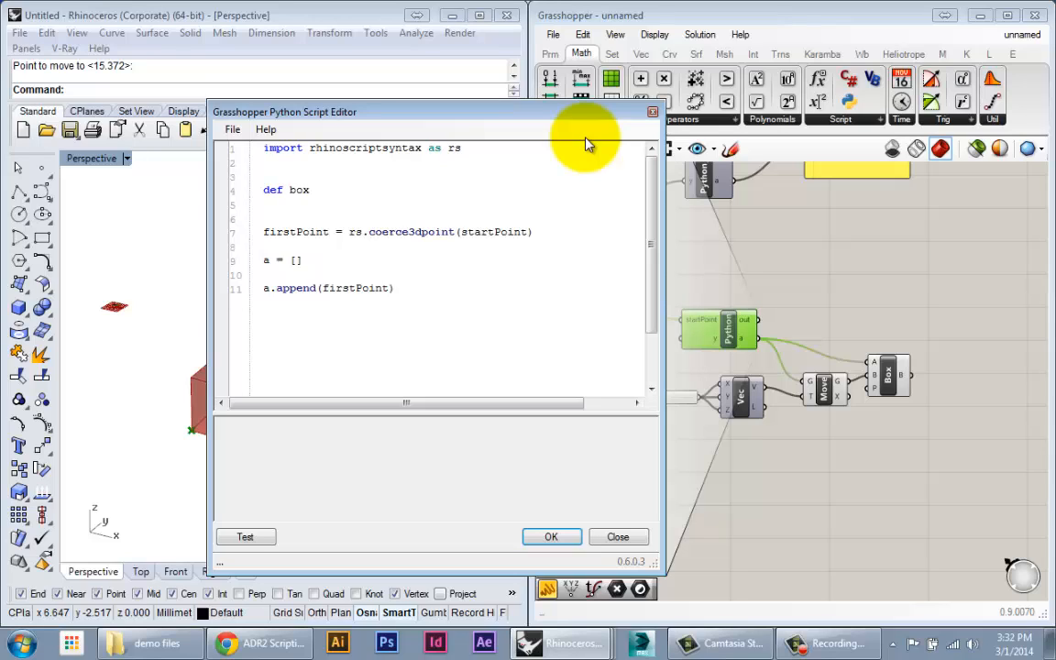
{"action": "type", "text": "Maker"}
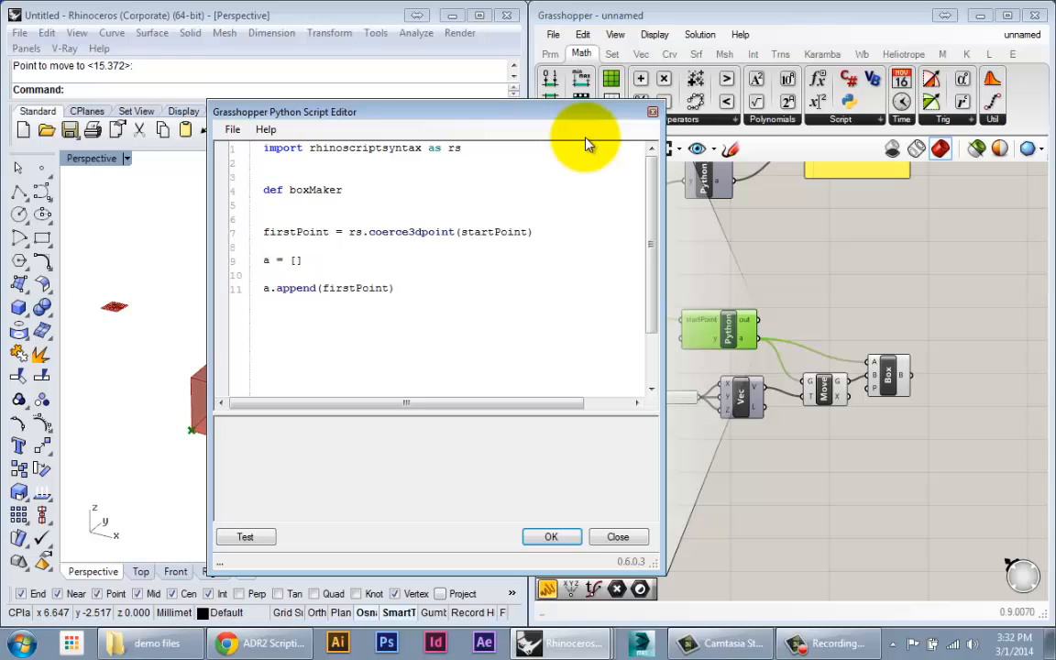
{"action": "type", "text": "(first"}
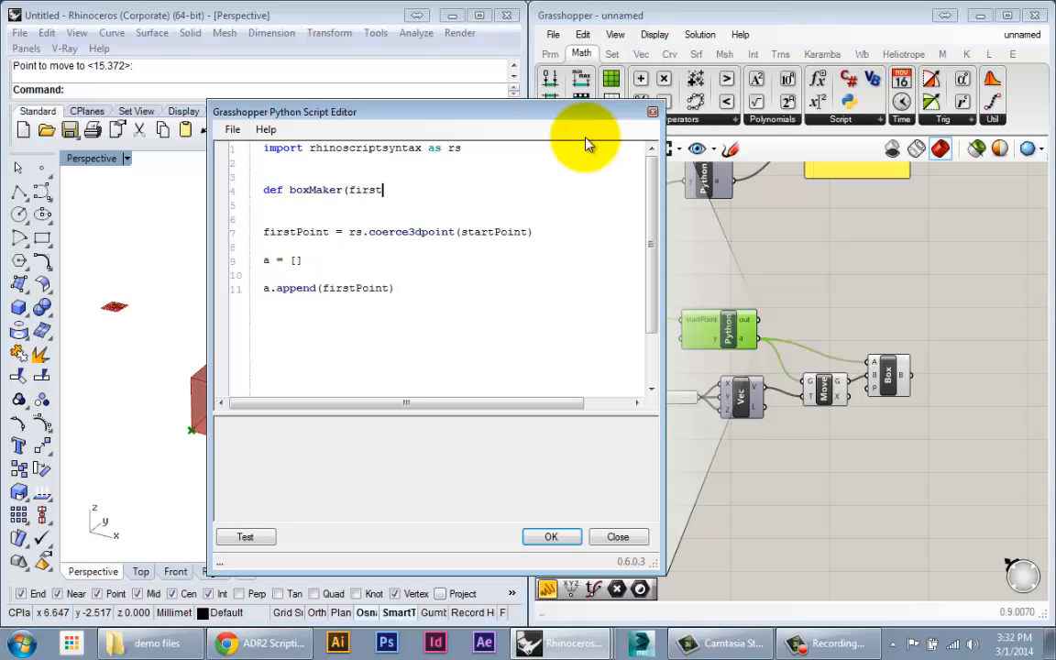
{"action": "type", "text": "Point):"}
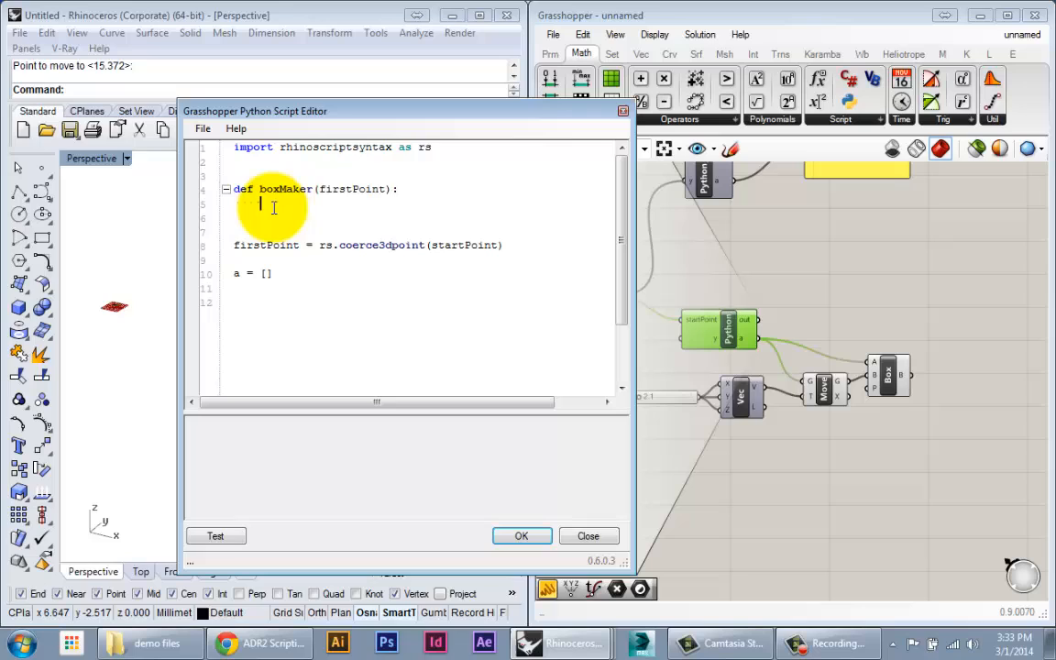
{"action": "type", "text": "a.append(firstPoint)"}
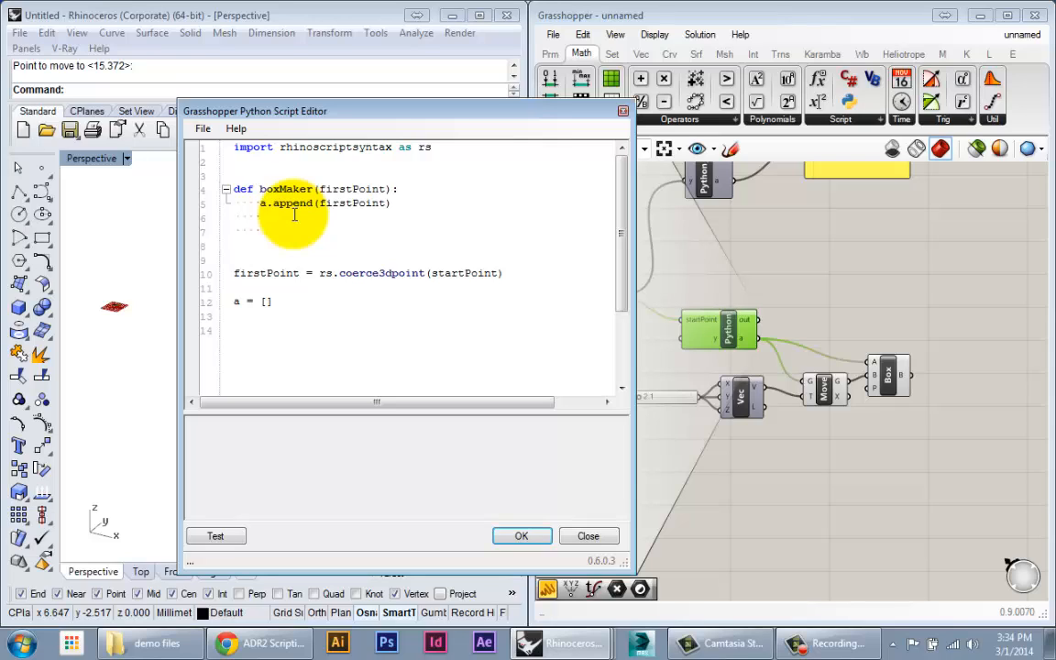
Add 'movedPoint = firstPoint + Point3d(0, 0, 2)' inside boxMaker and test the script.
{"action": "left_click", "coordinate": [261, 231]}
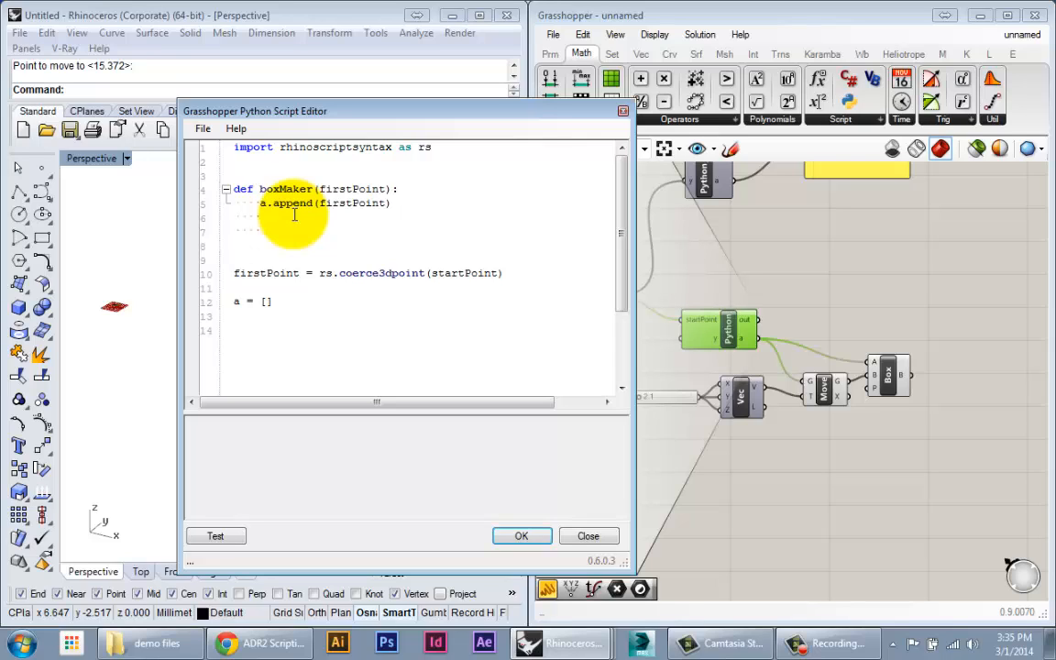
{"action": "type", "text": "movedPoint ="}
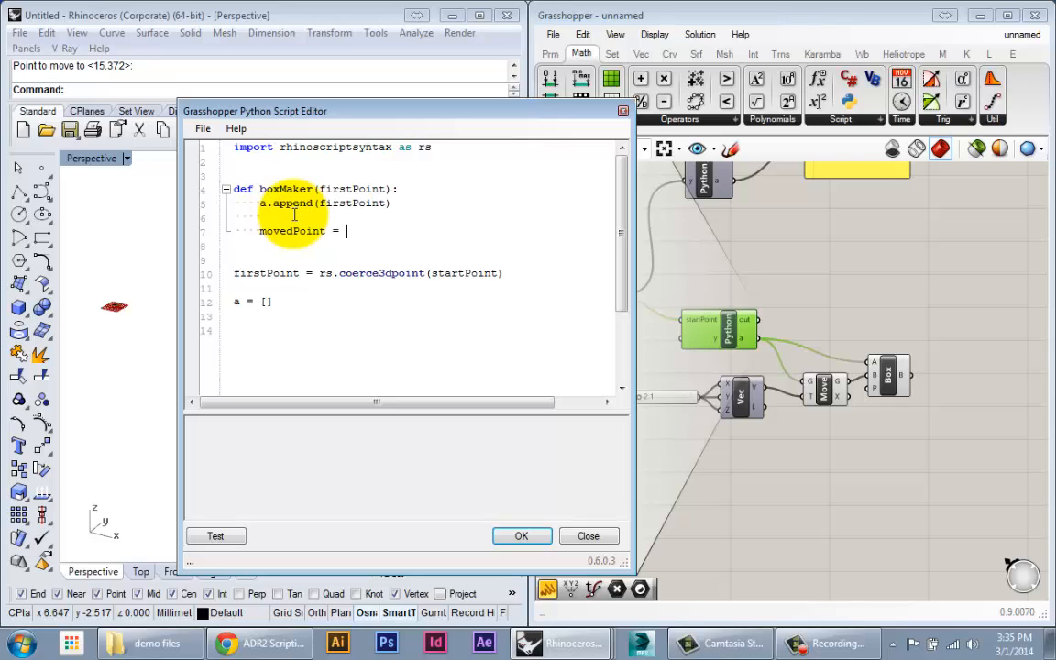
{"action": "type", "text": "firstPoint"}
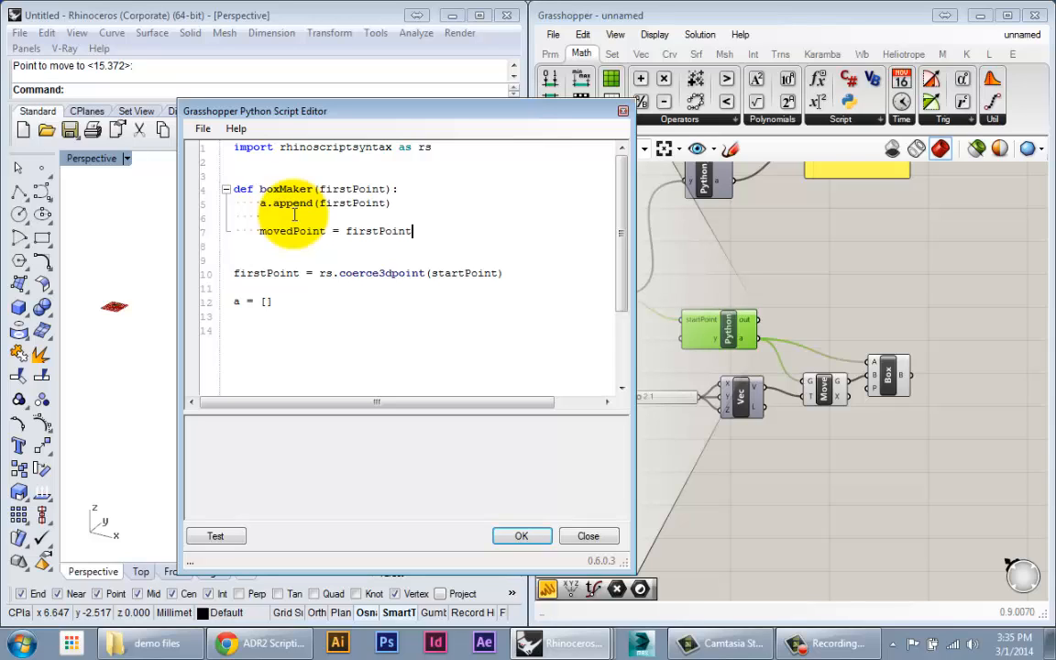
{"action": "type", "text": "+ P"}
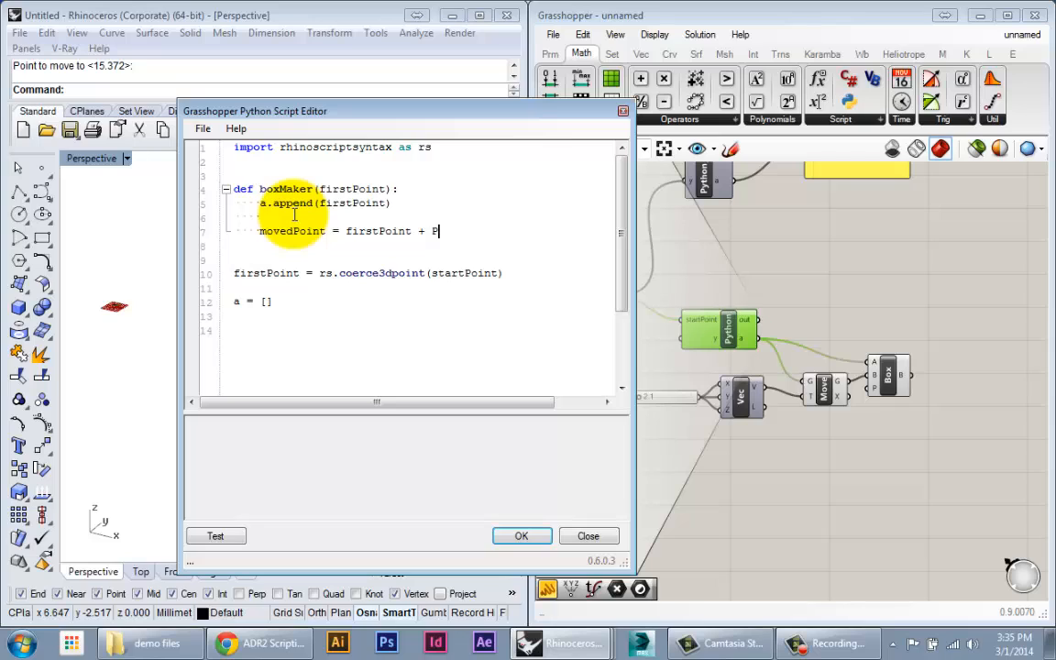
{"action": "type", "text": "oints3"}
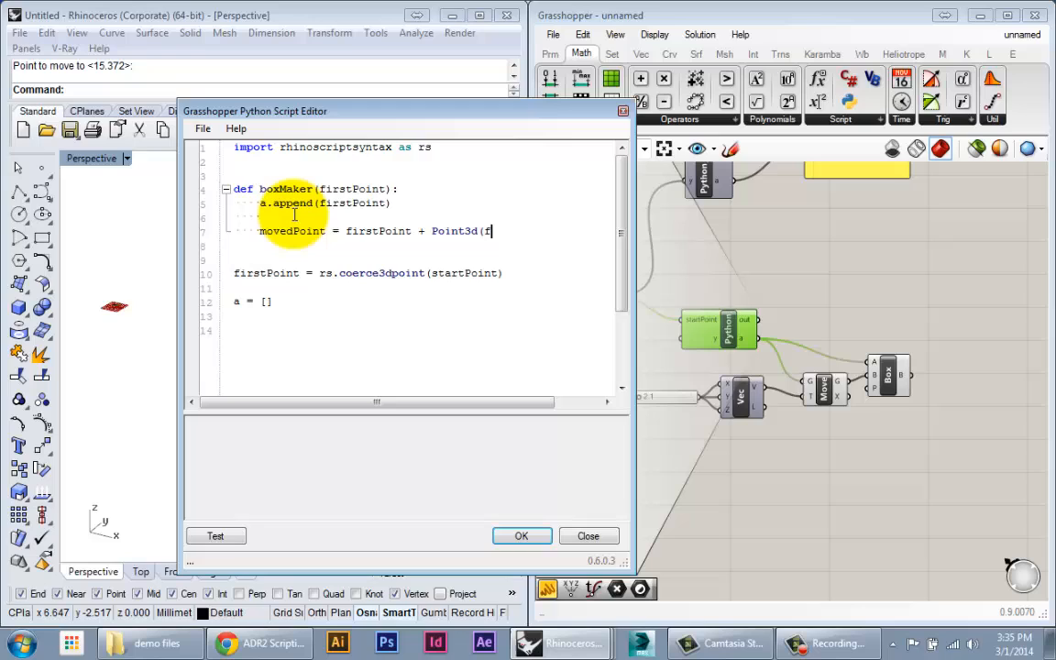
{"action": "key", "text": "Backspace"}
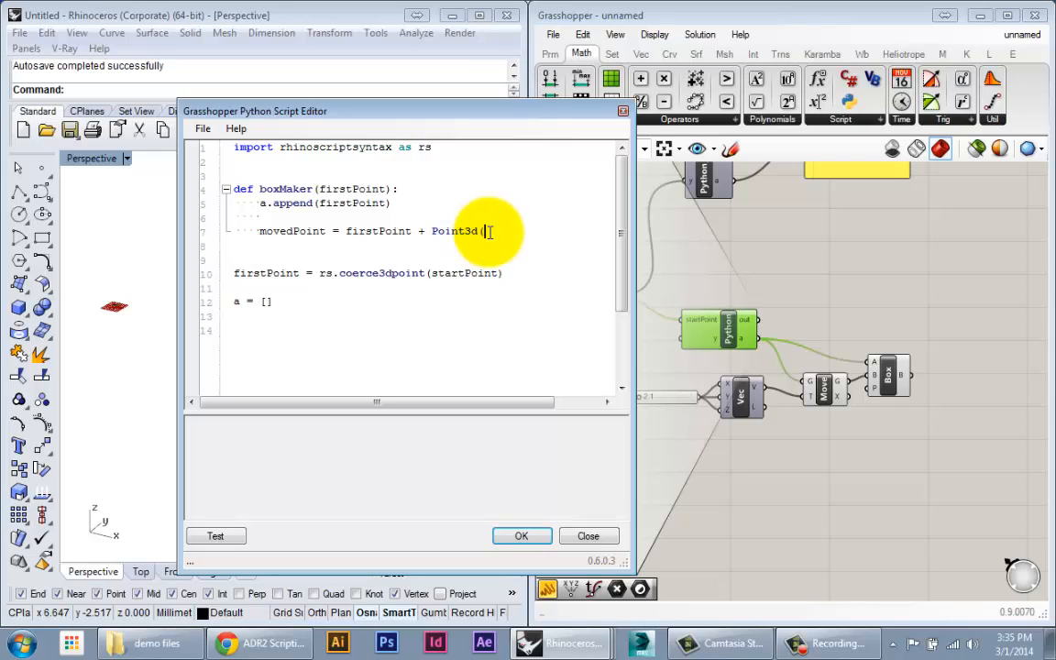
{"action": "type", "text": "0, 0"}
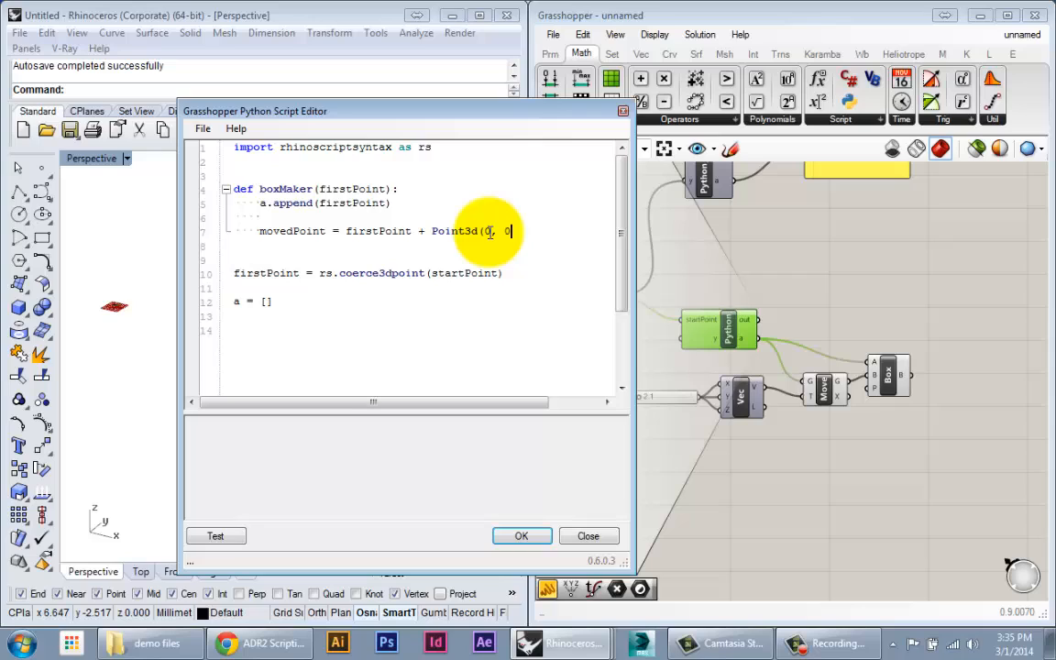
{"action": "type", "text": ","}
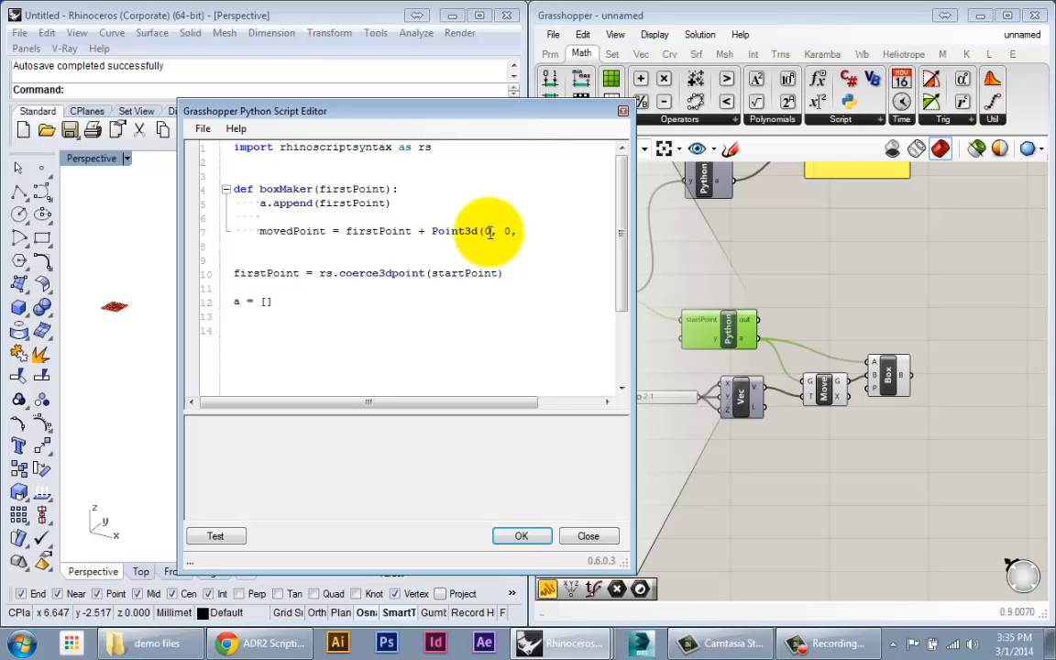
{"action": "type", "text": "z"}
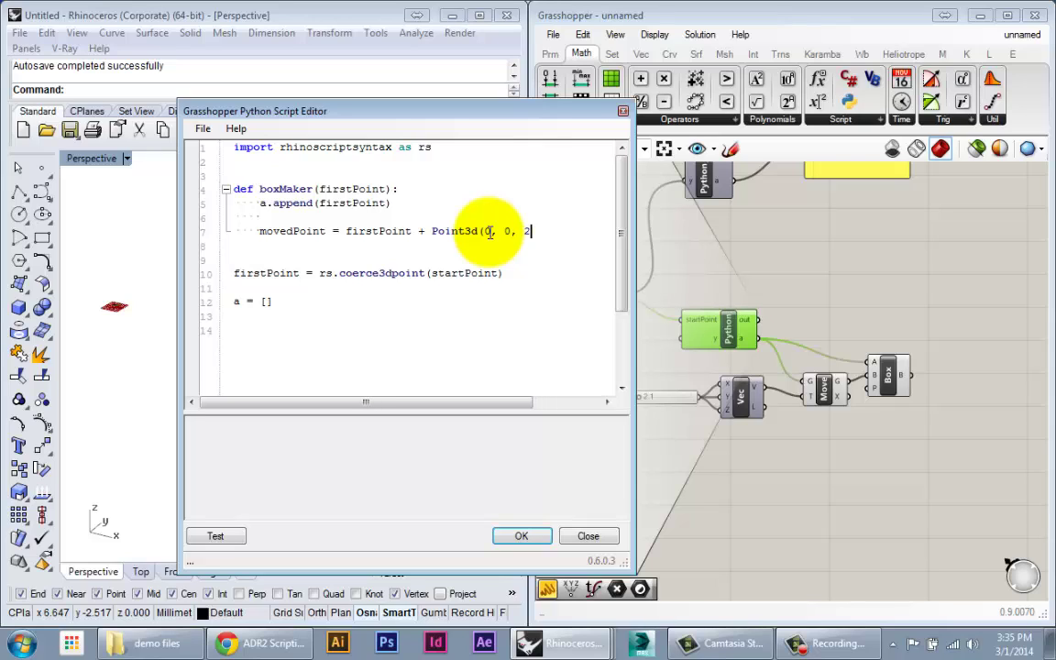
{"action": "left_click", "coordinate": [215, 535]}
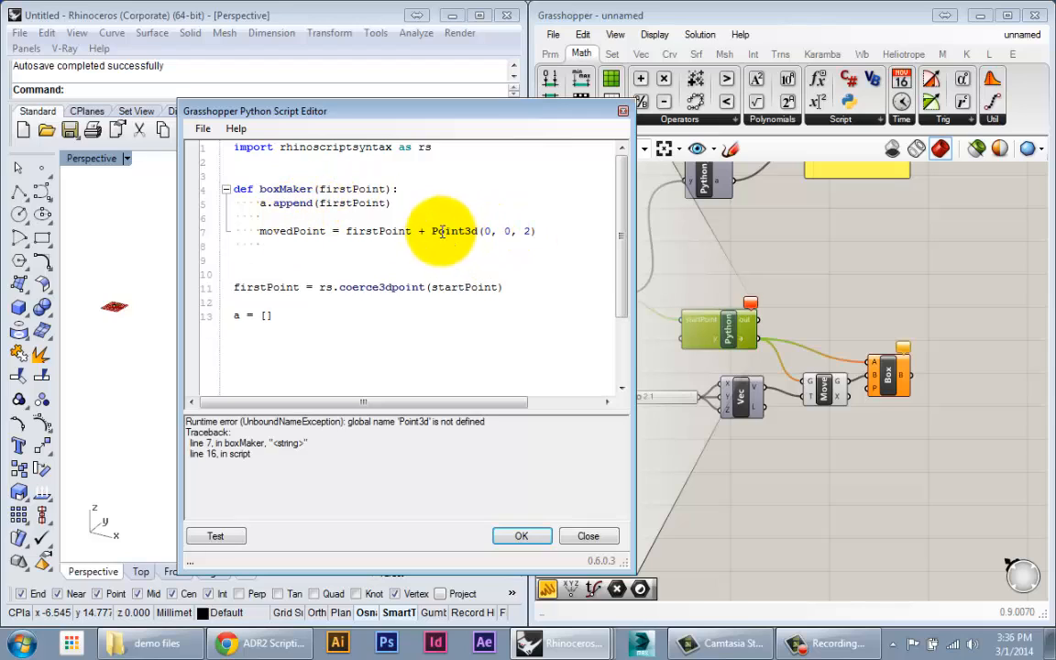
Add 'from Rhino.Geometry import Point3d' as the script's second line.
{"action": "double_click", "coordinate": [453, 230]}
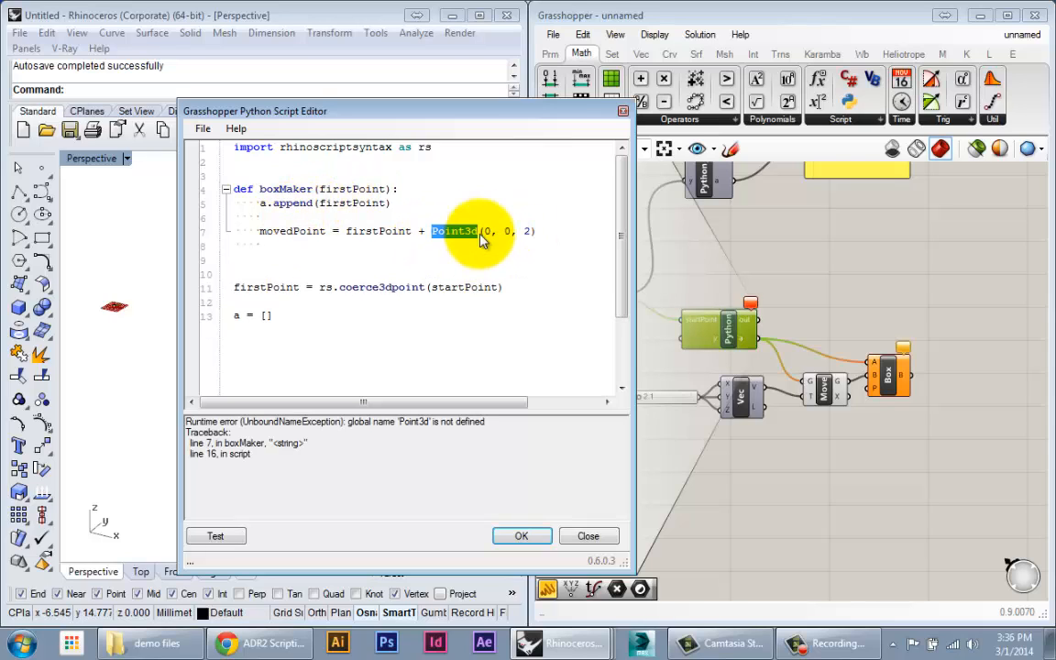
{"action": "left_click", "coordinate": [449, 231]}
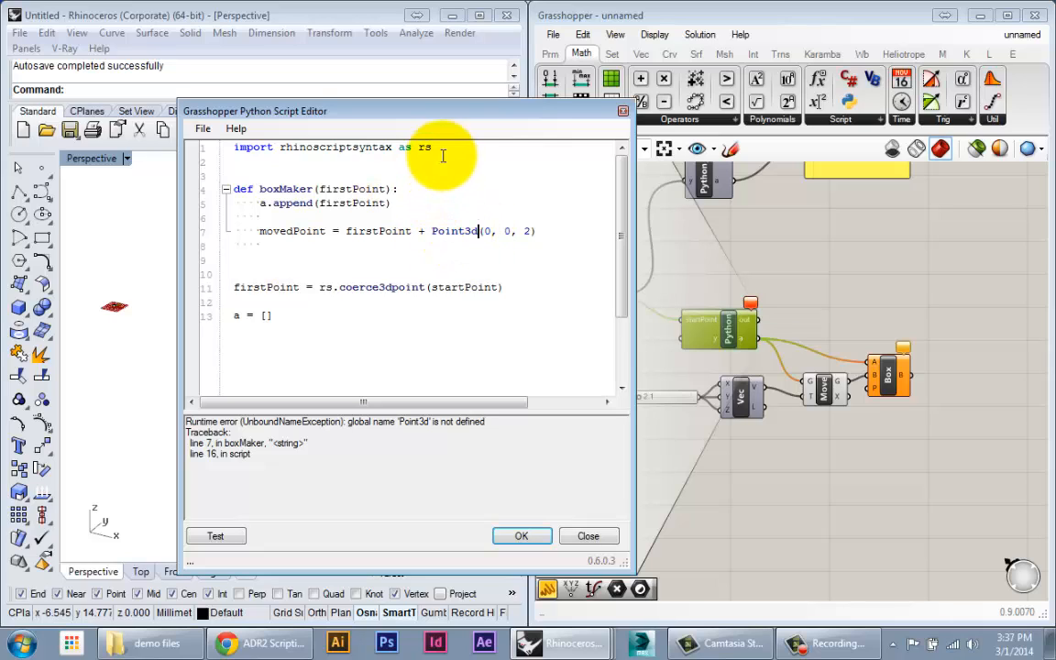
{"action": "double_click", "coordinate": [452, 230]}
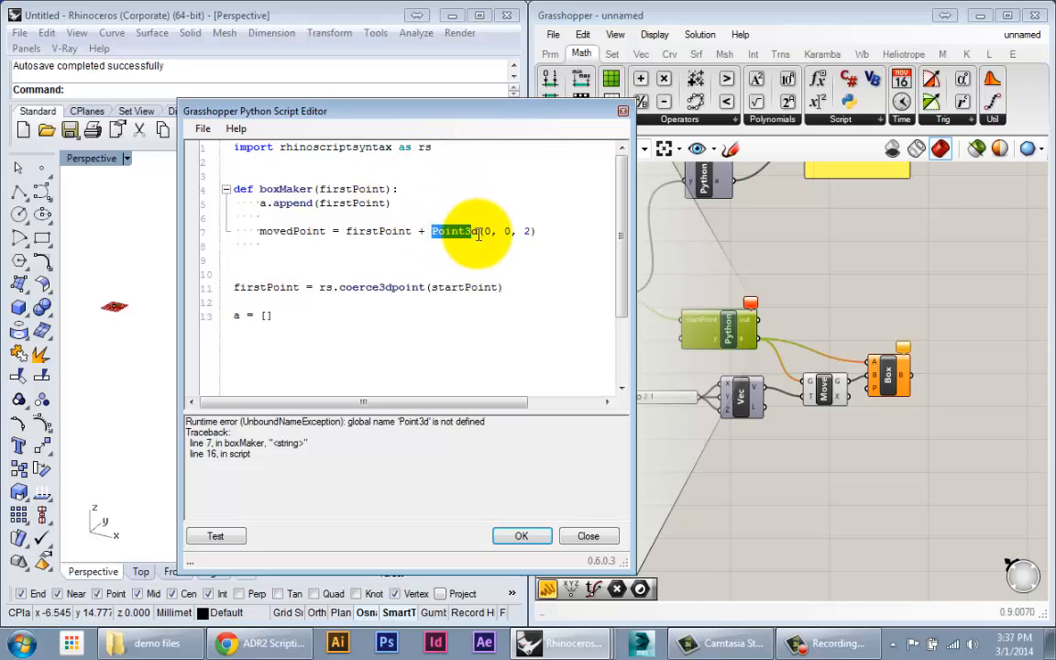
{"action": "mouse_move", "coordinate": [394, 188]}
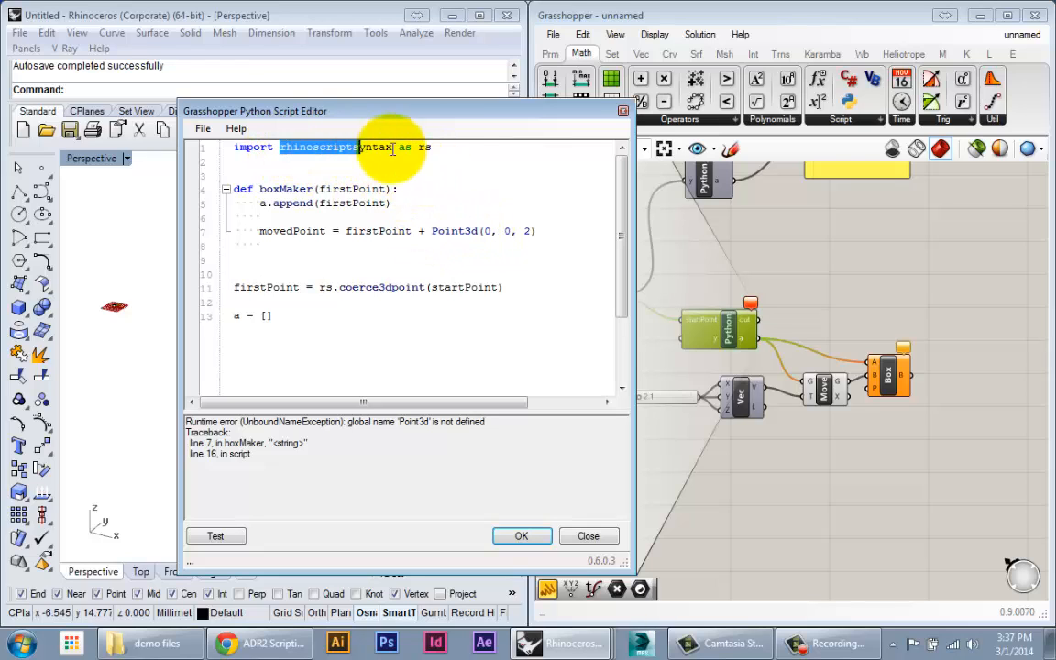
{"action": "key", "text": "Return"}
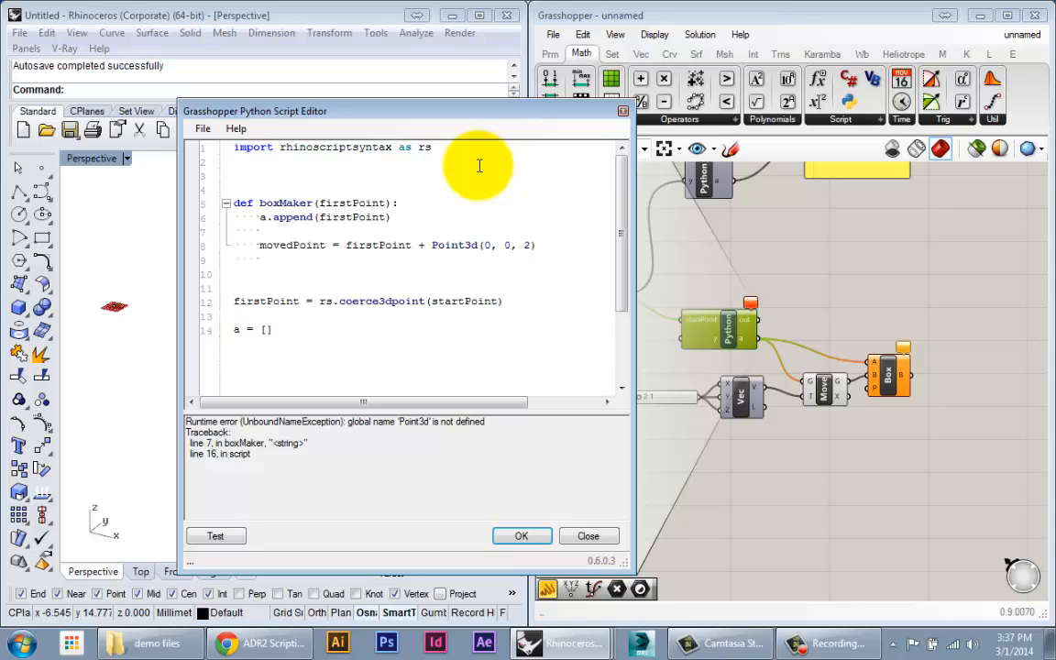
{"action": "left_click", "coordinate": [234, 162]}
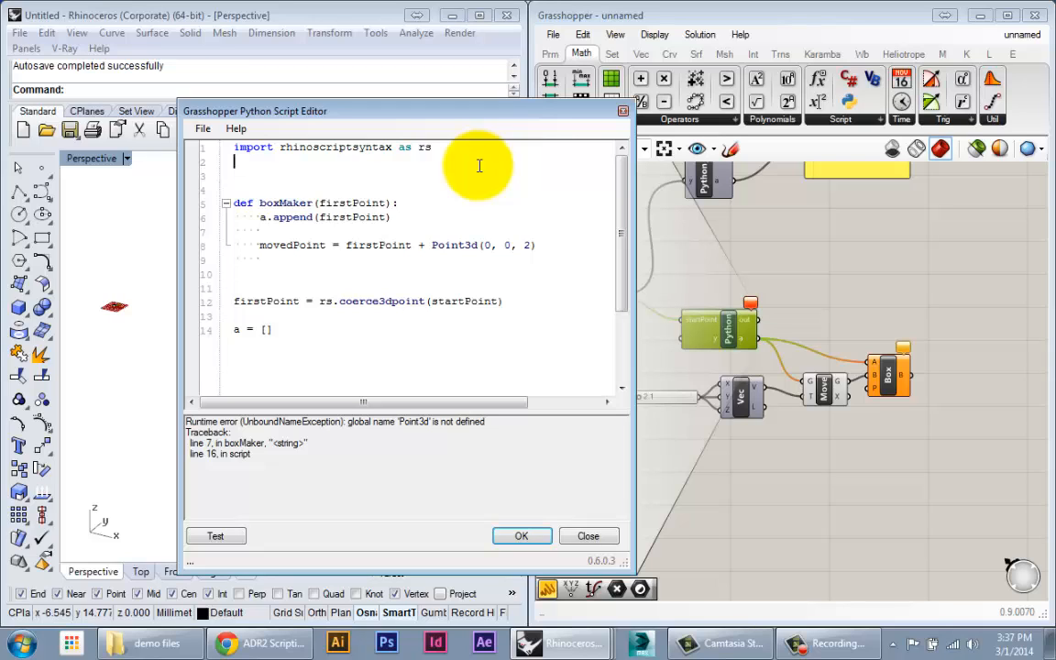
{"action": "mouse_move", "coordinate": [473, 181]}
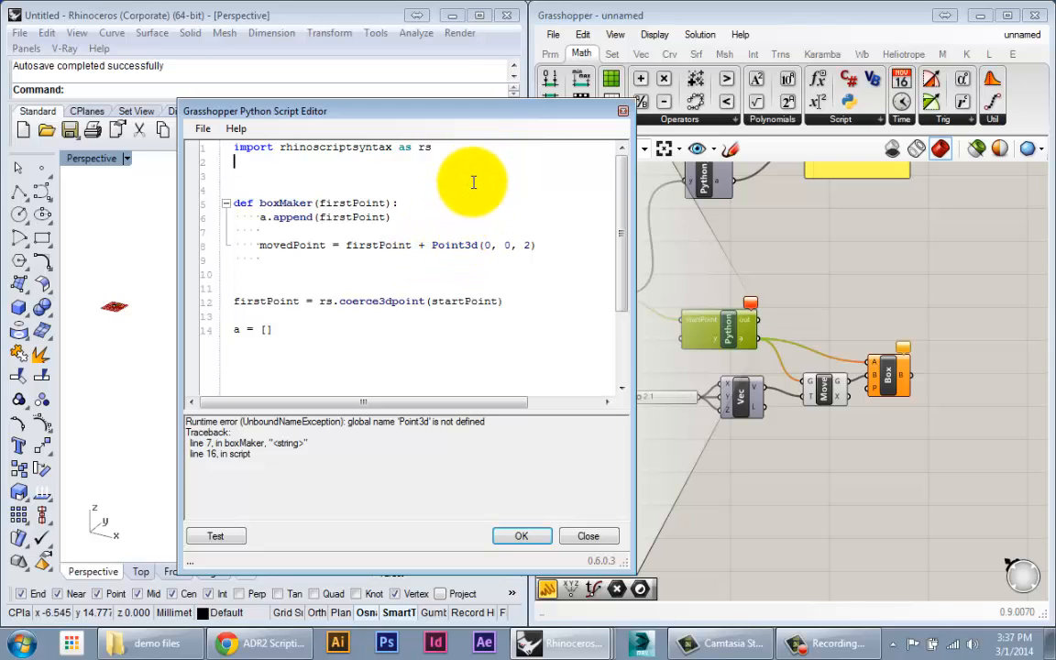
{"action": "type", "text": "from Rhino.Geometry"}
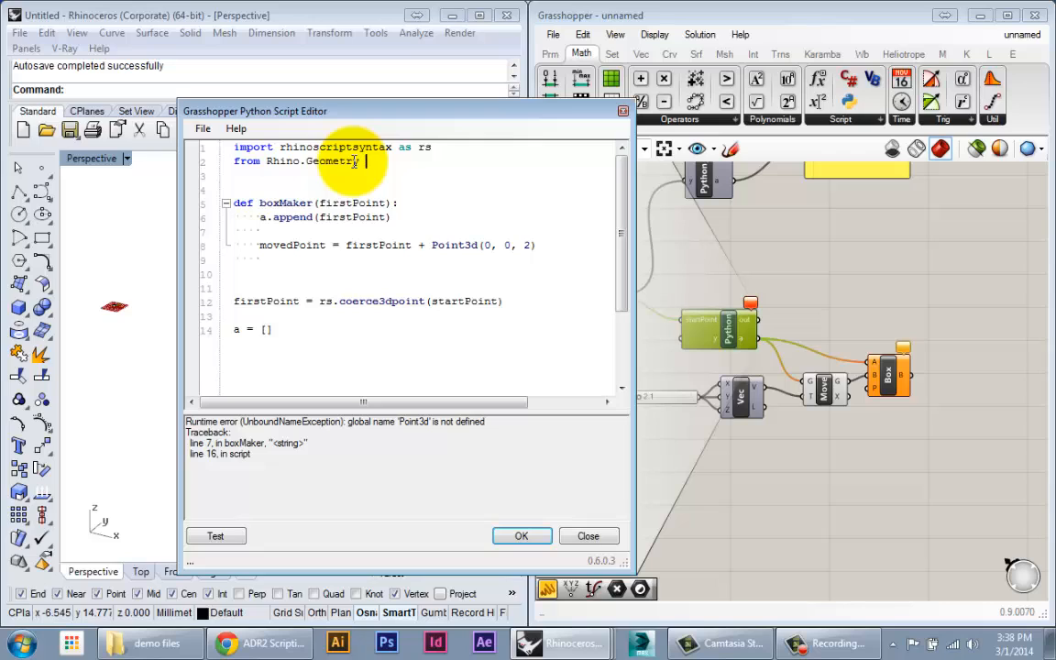
{"action": "type", "text": "import"}
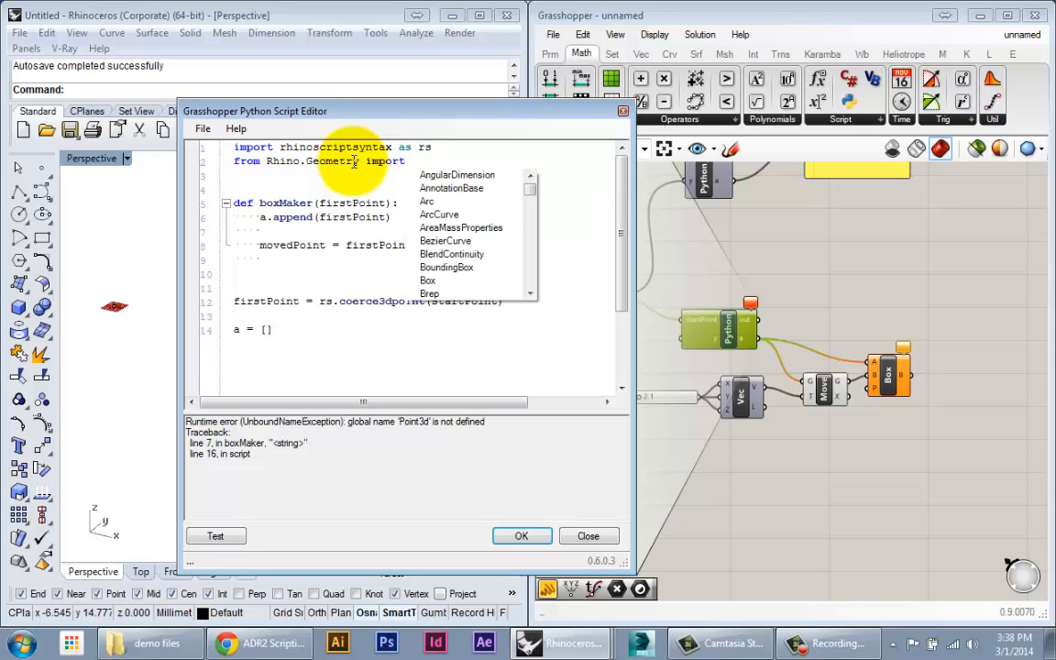
{"action": "type", "text": "Point3d"}
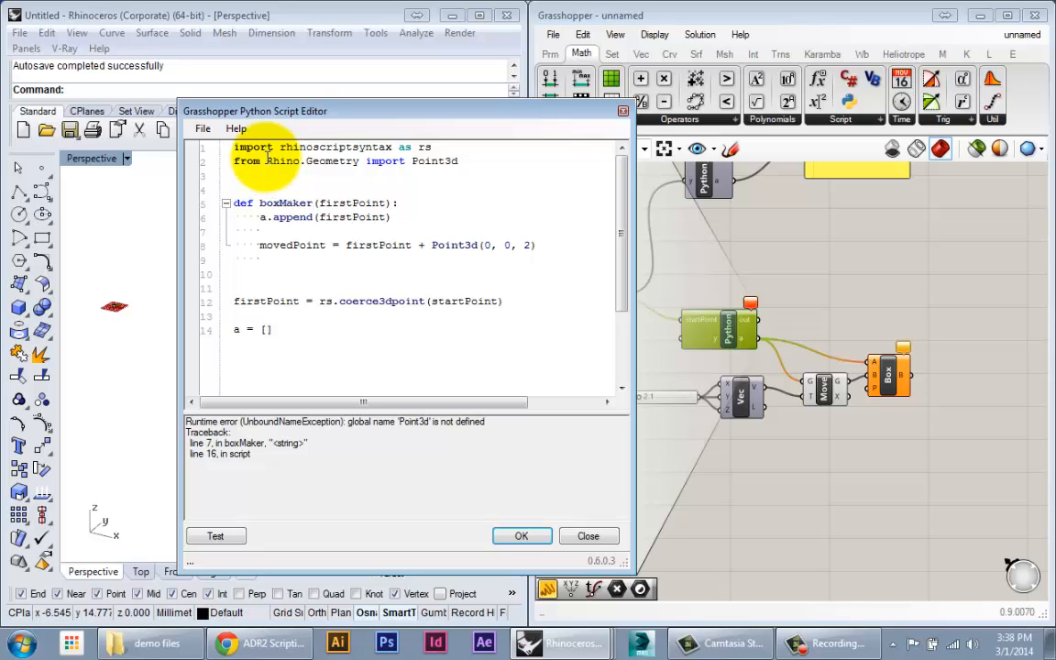
{"action": "double_click", "coordinate": [312, 161]}
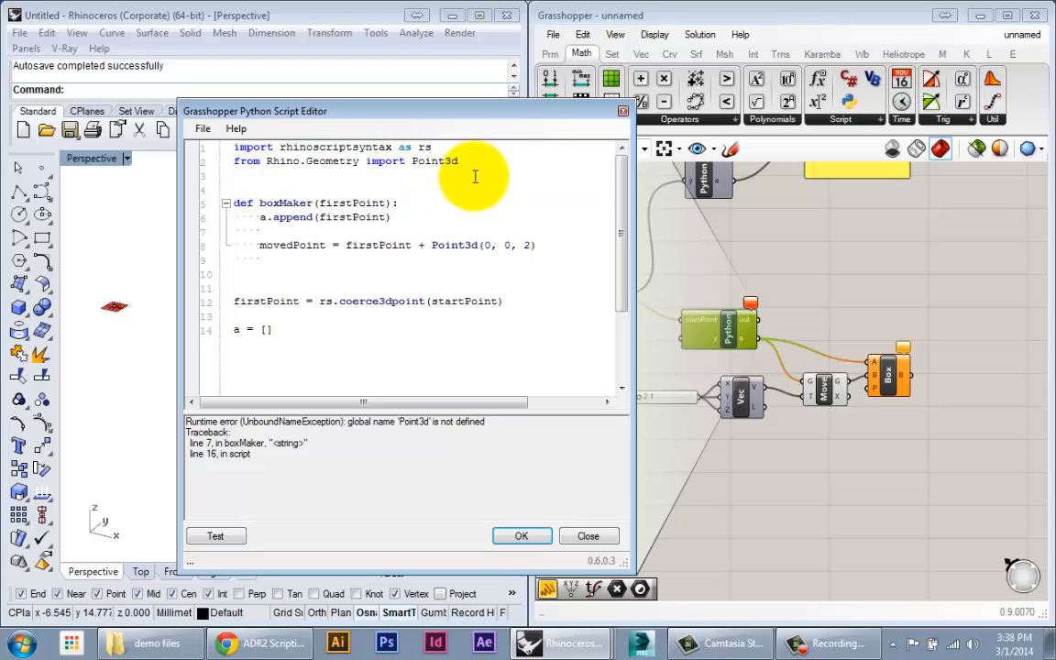
{"action": "double_click", "coordinate": [436, 161]}
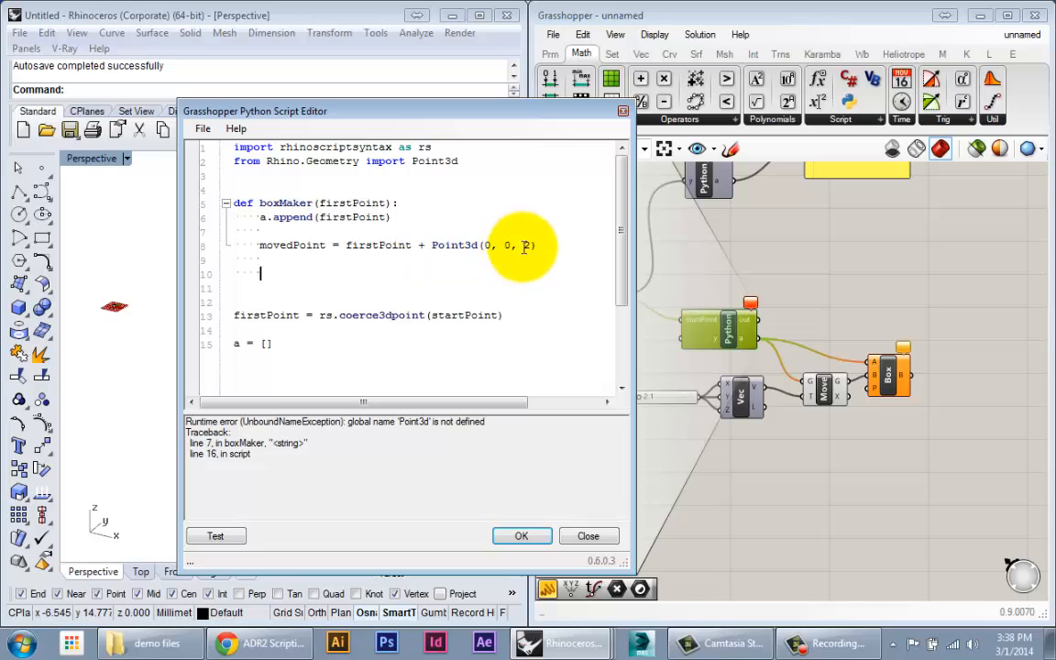
Add 'return movedPoint' inside boxMaker and a closing 'boxMaker(firstPoint)' call.
{"action": "type", "text": "return"}
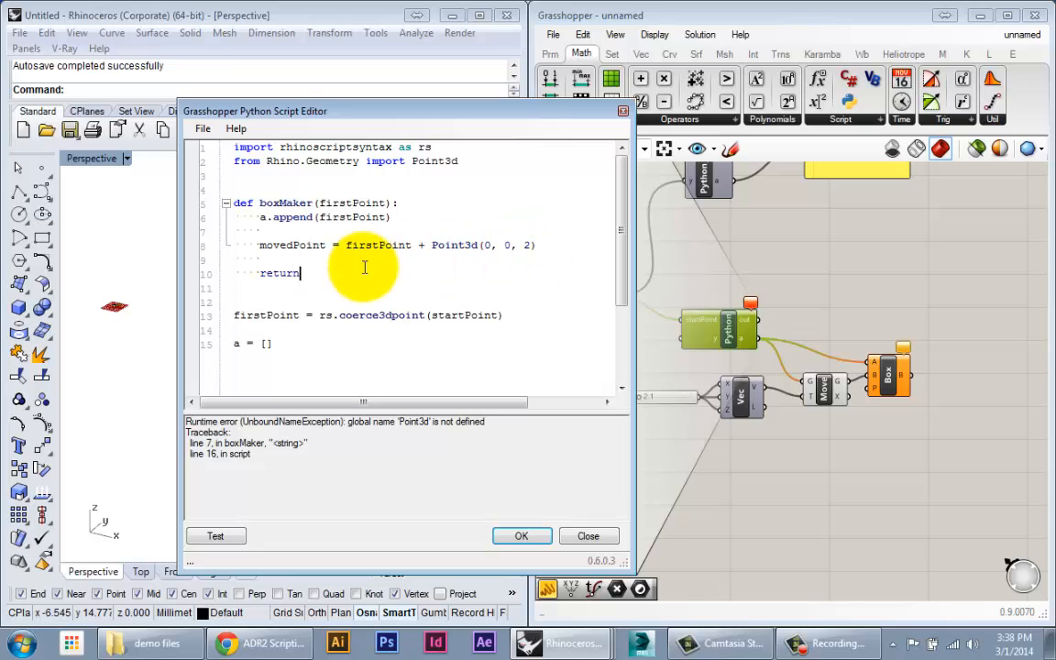
{"action": "type", "text": "movedPoint"}
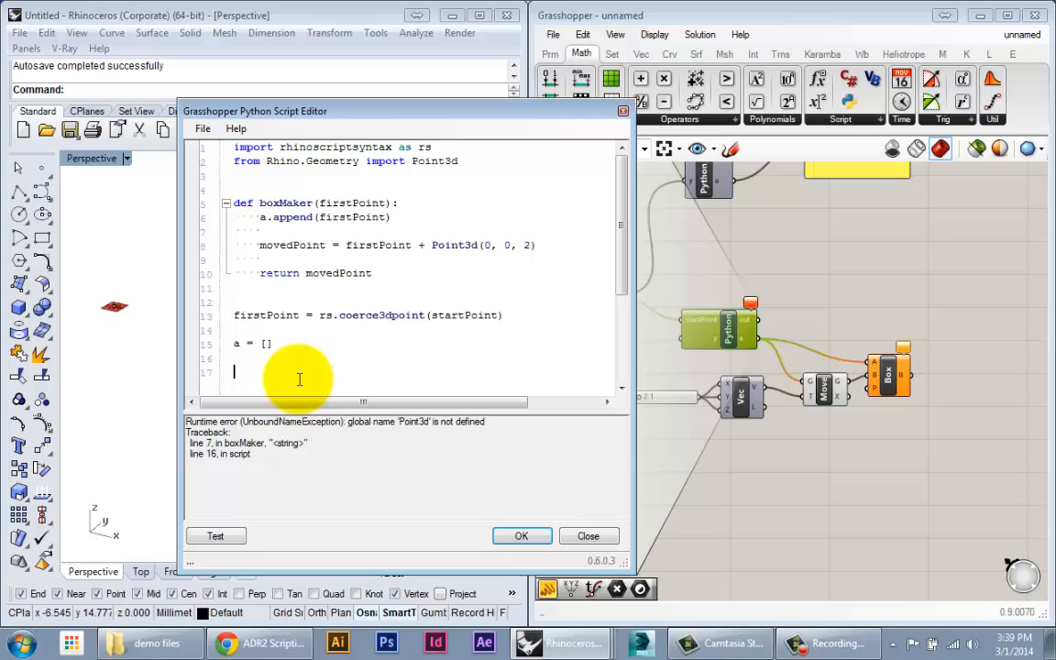
{"action": "type", "text": "bo"}
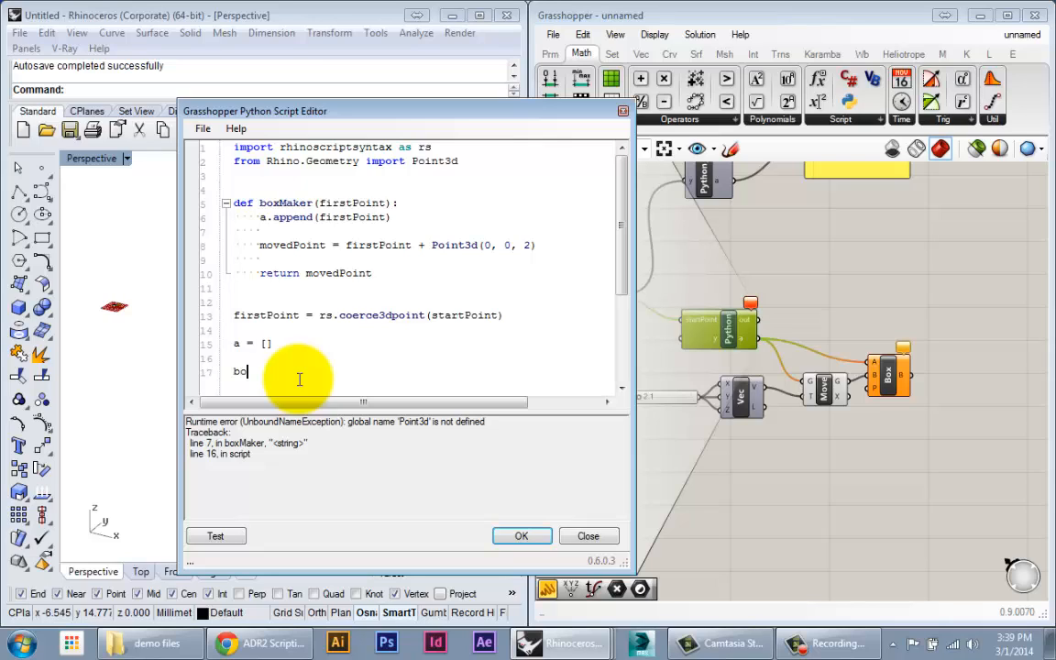
{"action": "type", "text": "xMake"}
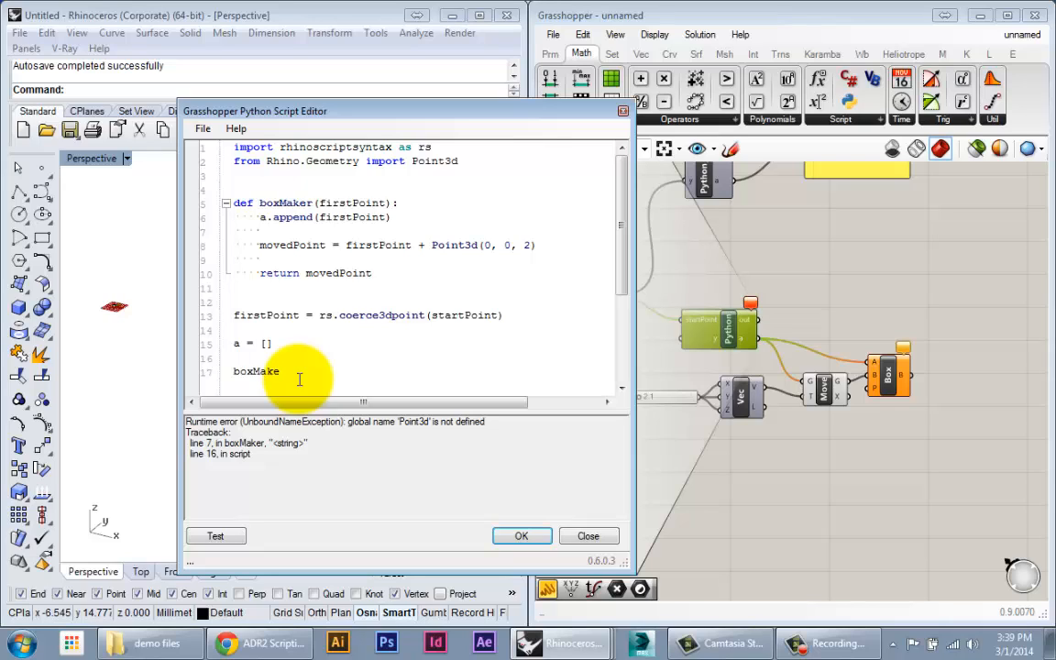
{"action": "type", "text": "("}
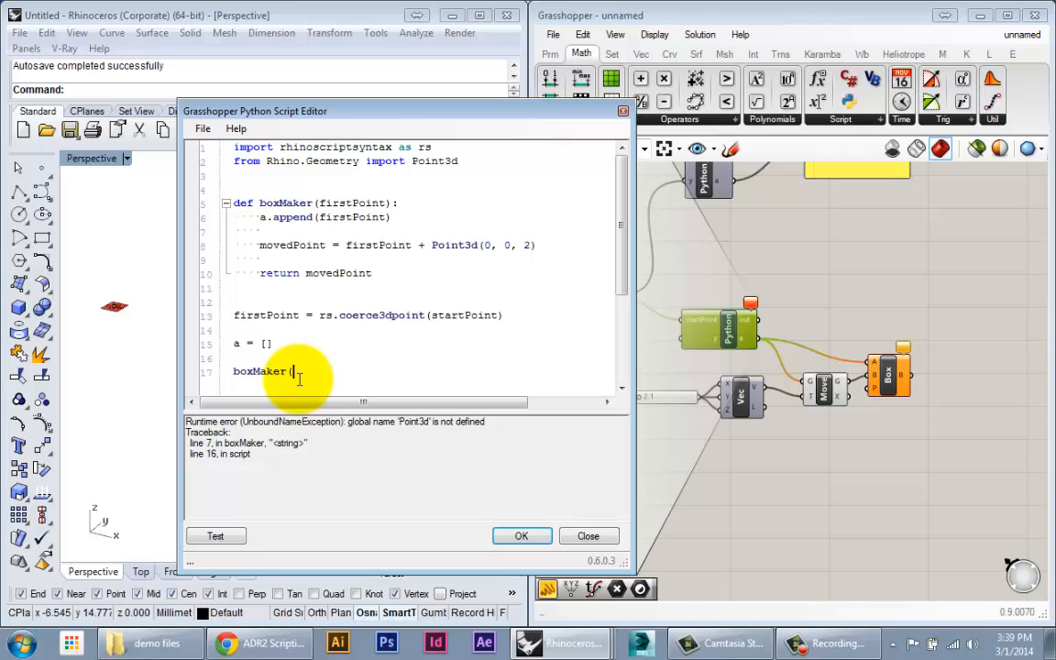
{"action": "type", "text": "firstPoint"}
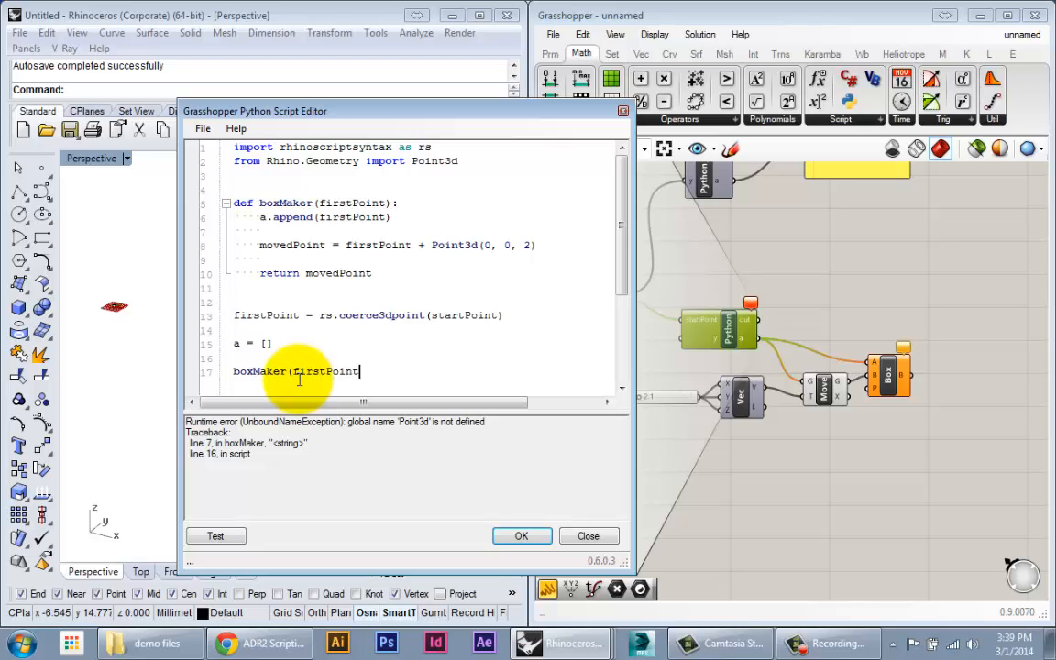
{"action": "type", "text": ")"}
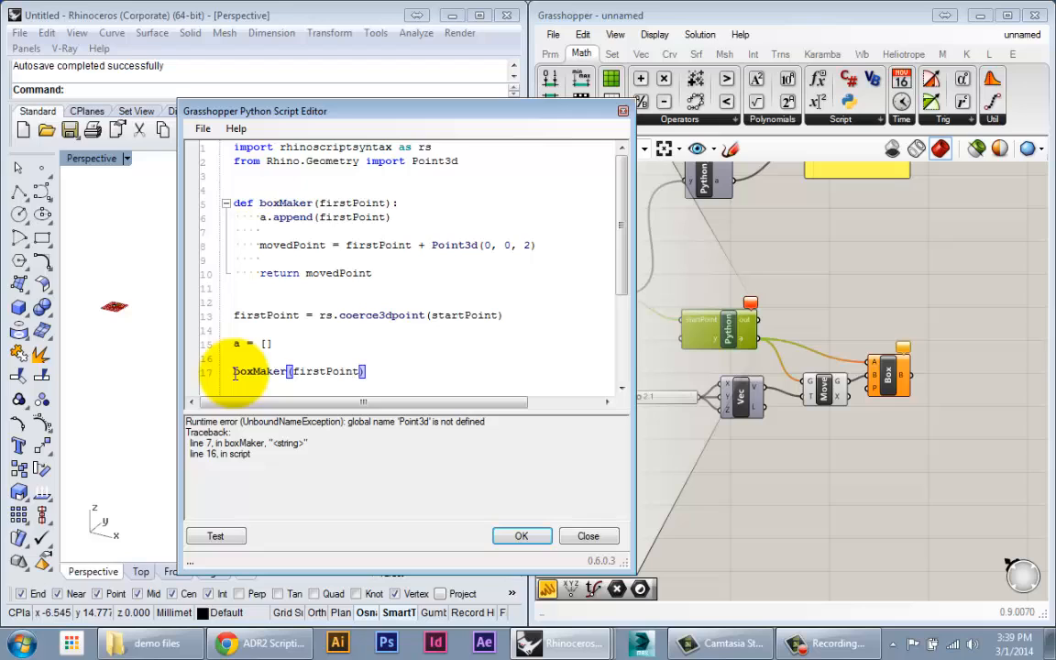
{"action": "double_click", "coordinate": [259, 371]}
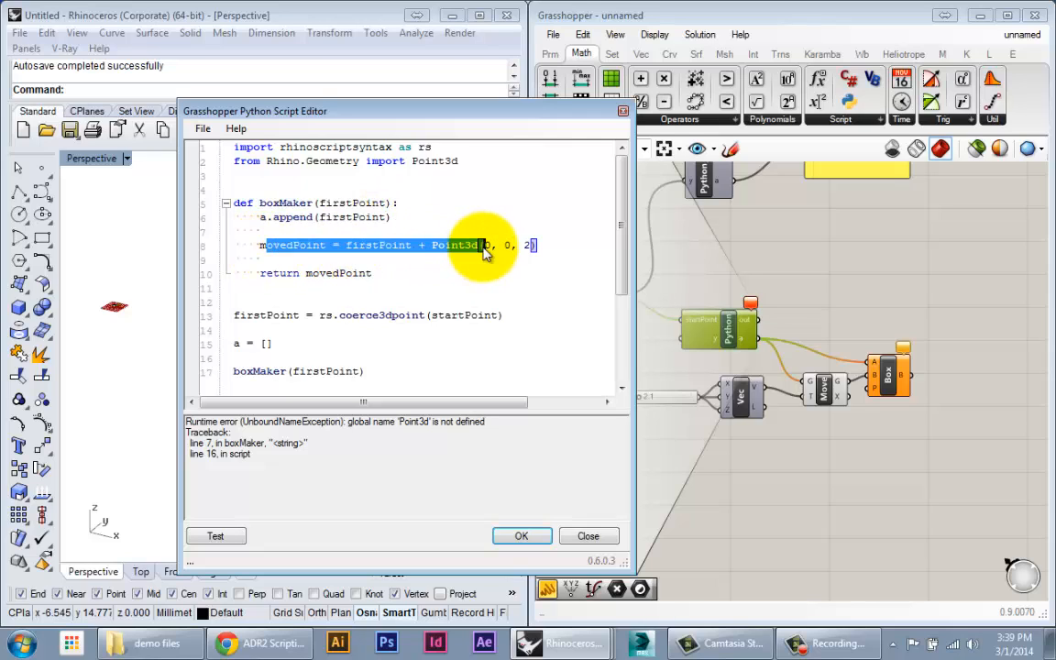
{"action": "left_click", "coordinate": [363, 372]}
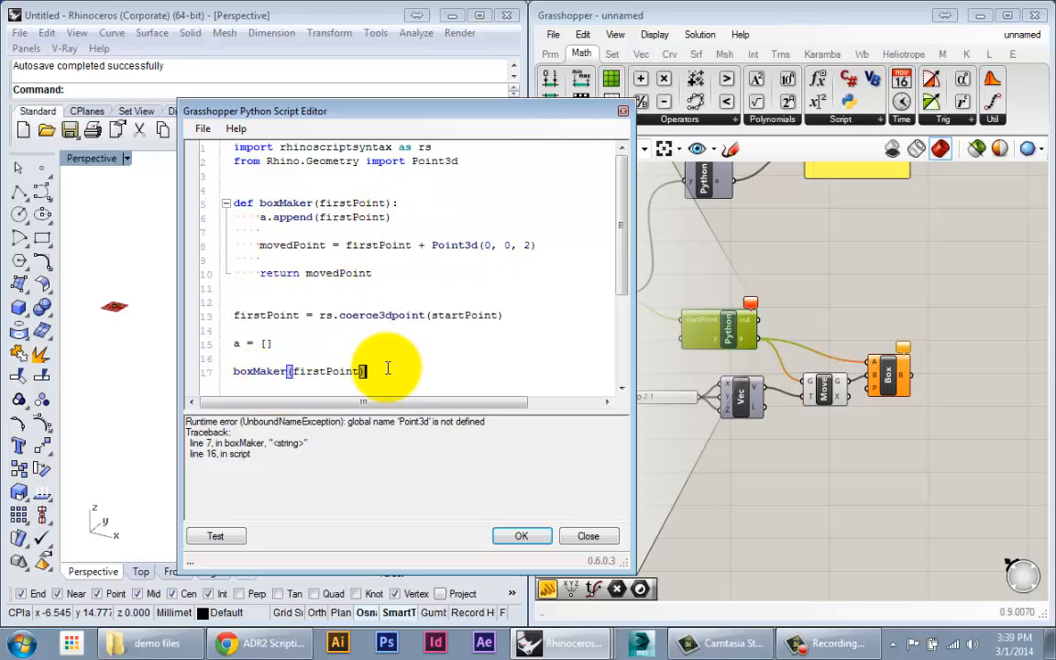
Test the script error-free, then start storing the boxMaker call's result in ptResult.
{"action": "left_click", "coordinate": [215, 537]}
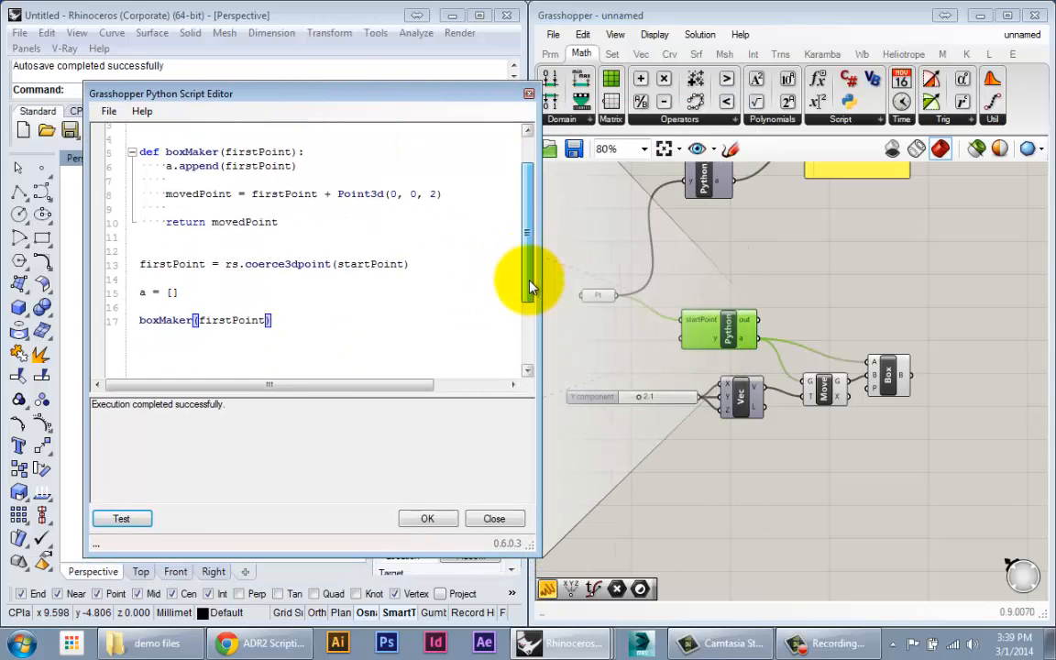
{"action": "scroll", "scroll_direction": "up", "scroll_amount": 3}
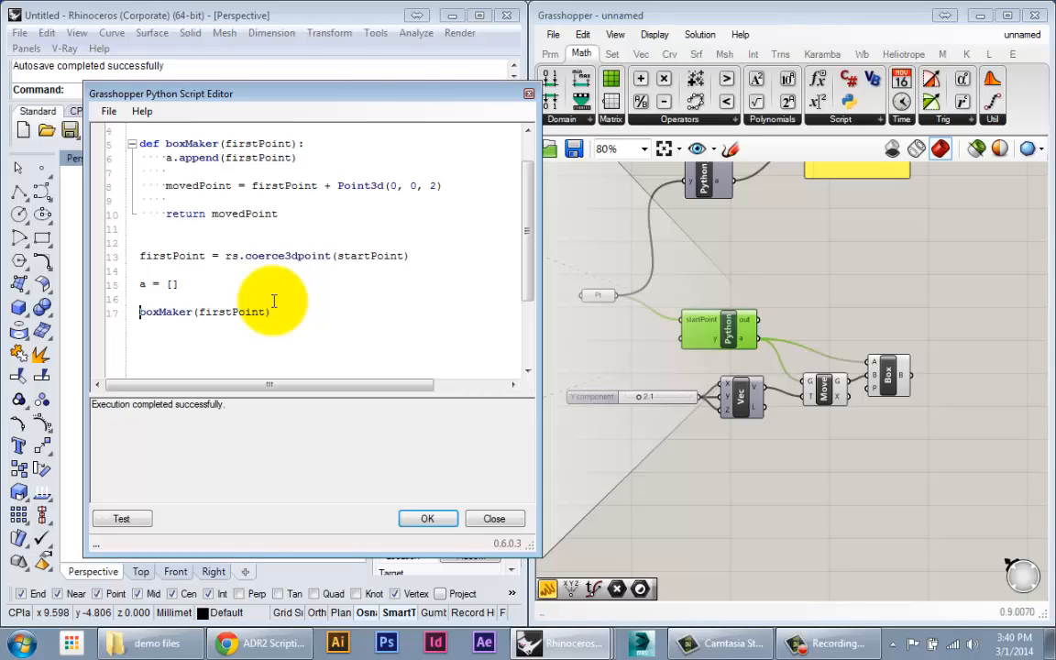
{"action": "type", "text": "ptResult ="}
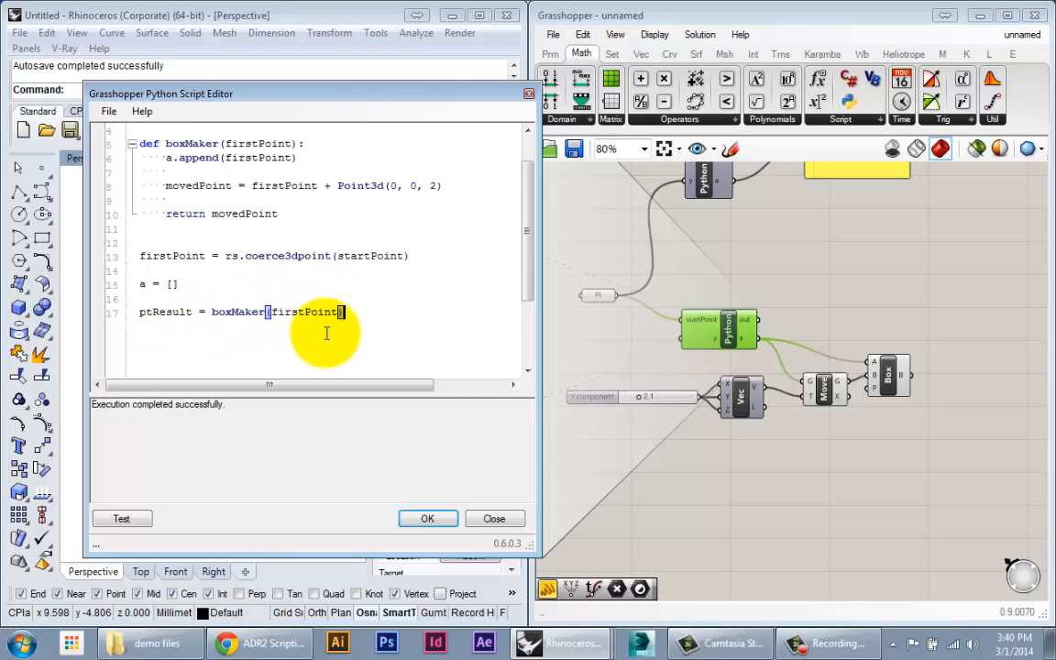
{"action": "mouse_move", "coordinate": [577, 241]}
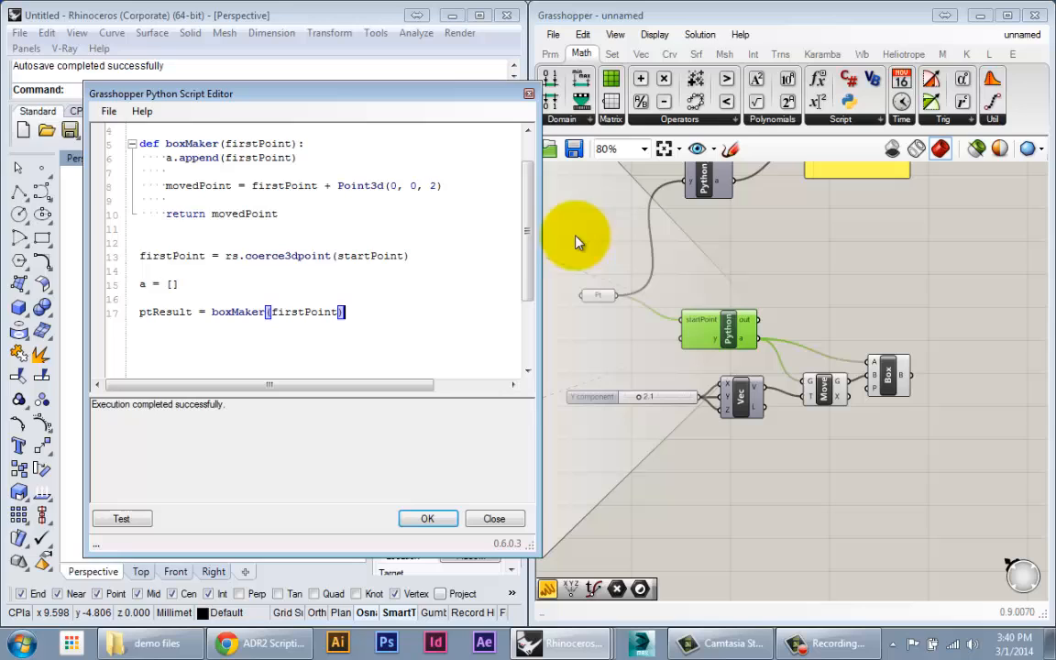
Begin a second call, boxMaker(ptRes…, on line 18, feeding back the stored ptResult.
{"action": "scroll", "scroll_direction": "up", "scroll_amount": 3}
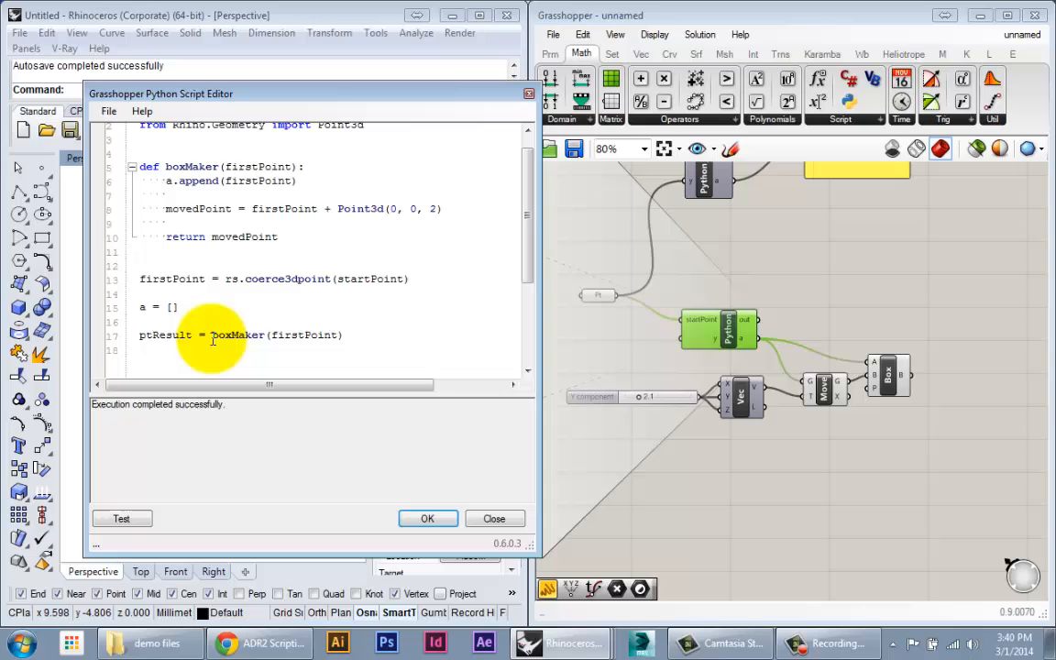
{"action": "double_click", "coordinate": [166, 335]}
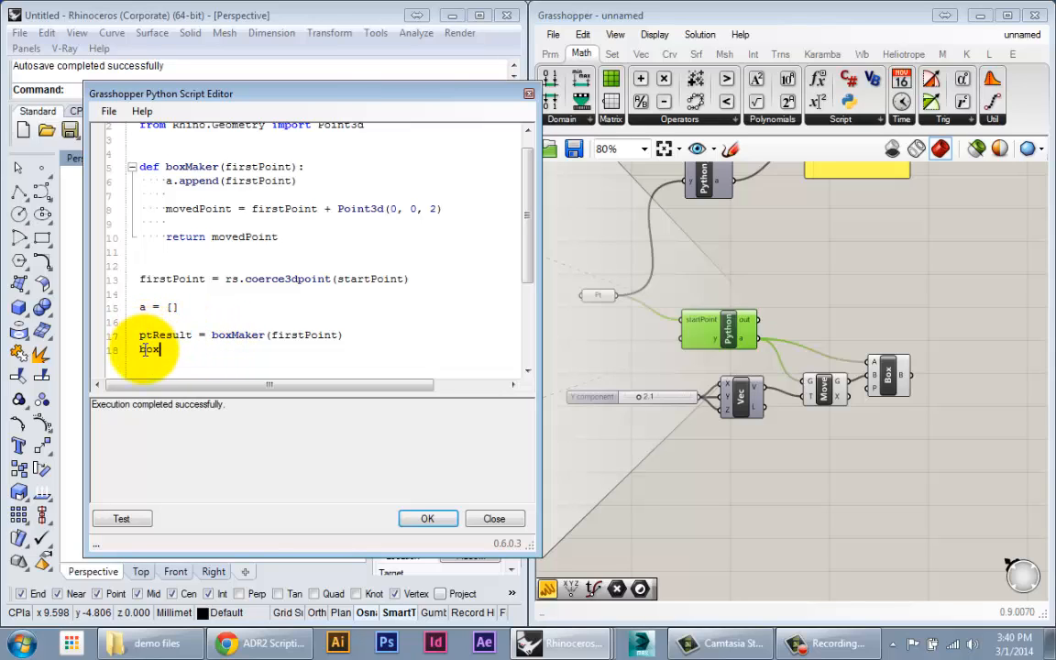
{"action": "type", "text": "boxMaker("}
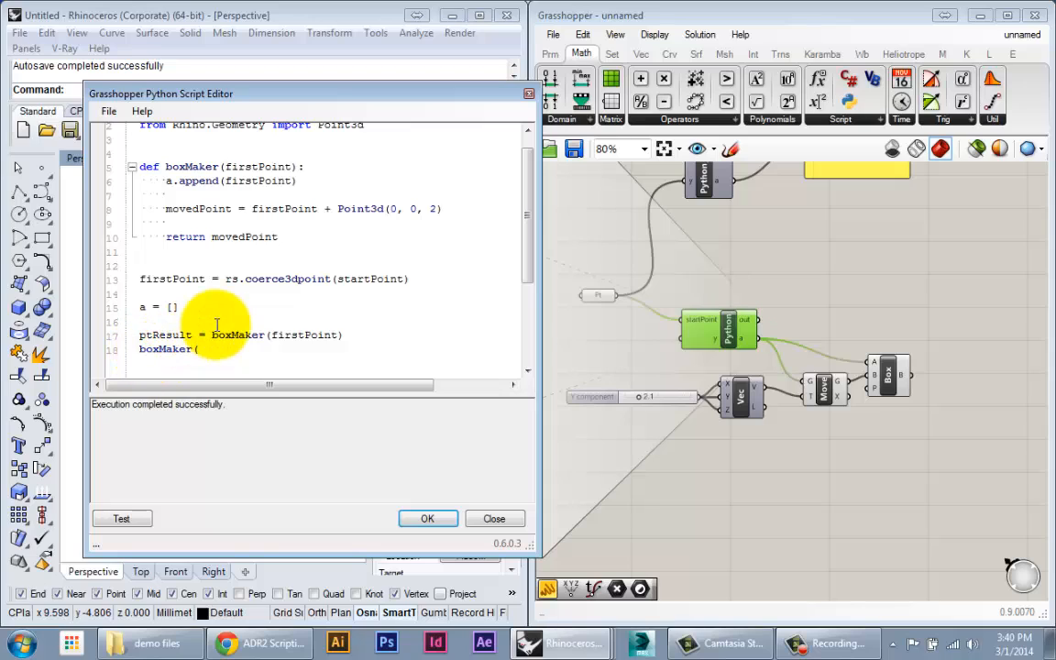
{"action": "type", "text": "ptRes"}
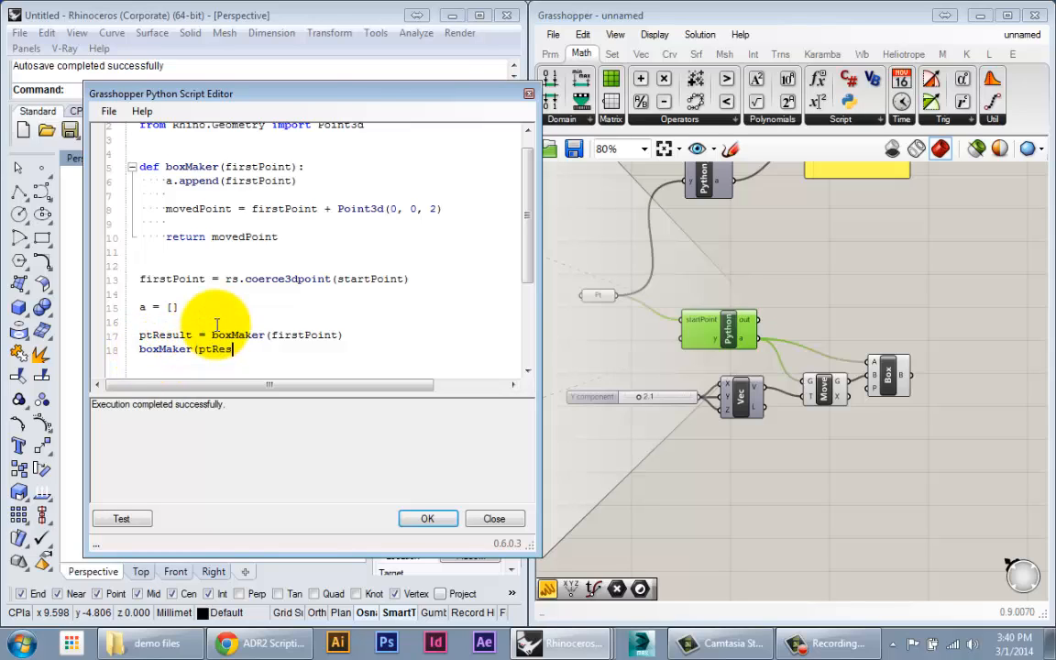